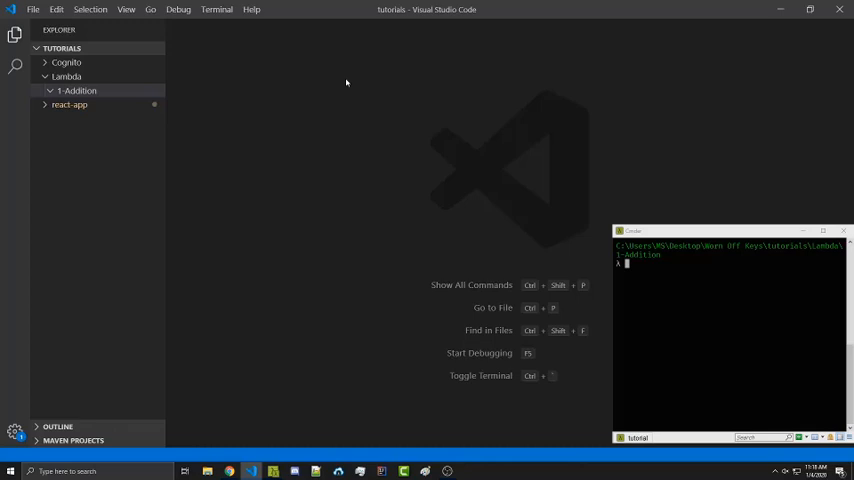
{"action": "mouse_move", "coordinate": [328, 248]}
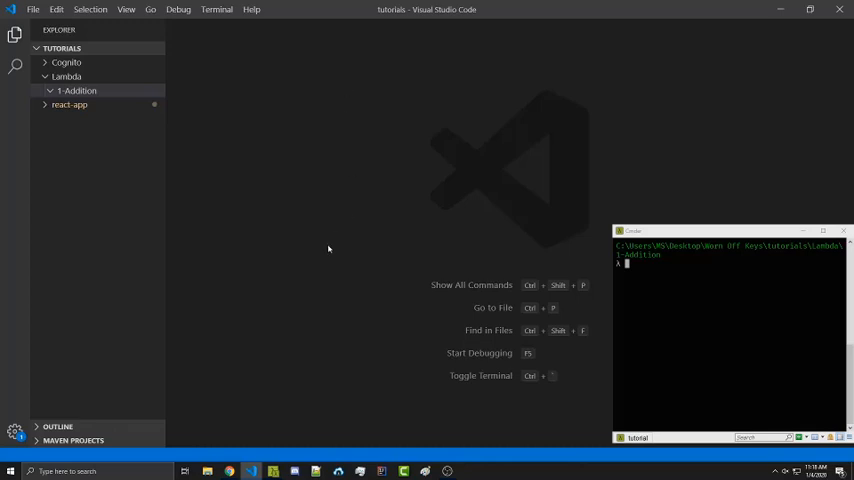
{"action": "mouse_move", "coordinate": [380, 244]}
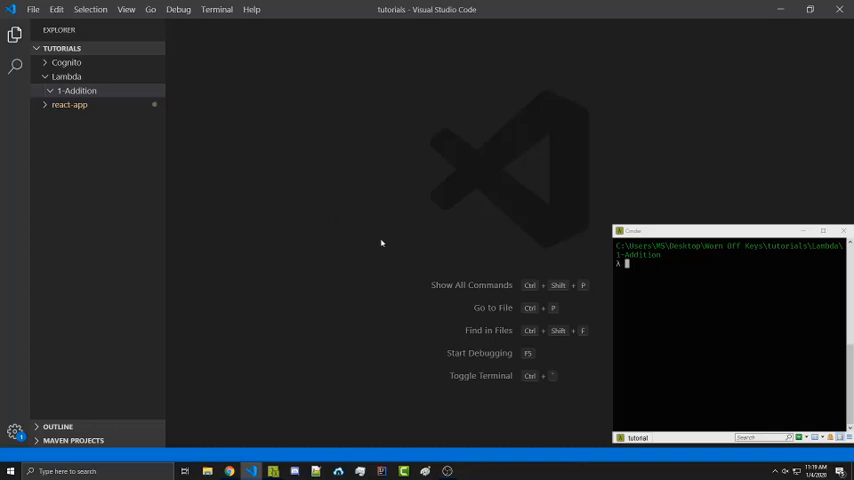
{"action": "mouse_move", "coordinate": [590, 228]}
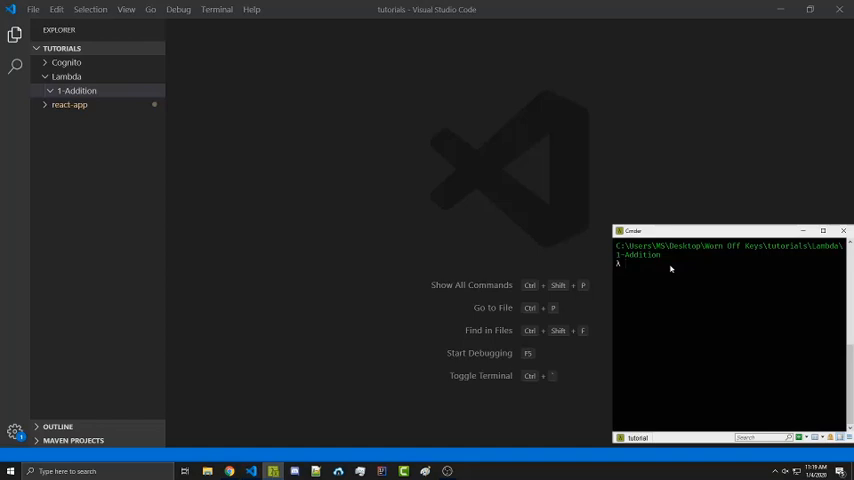
- Run touch index.js && npm init -y to create index.js and a default package.json
{"action": "type", "text": "touch index.js && npm init -y"}
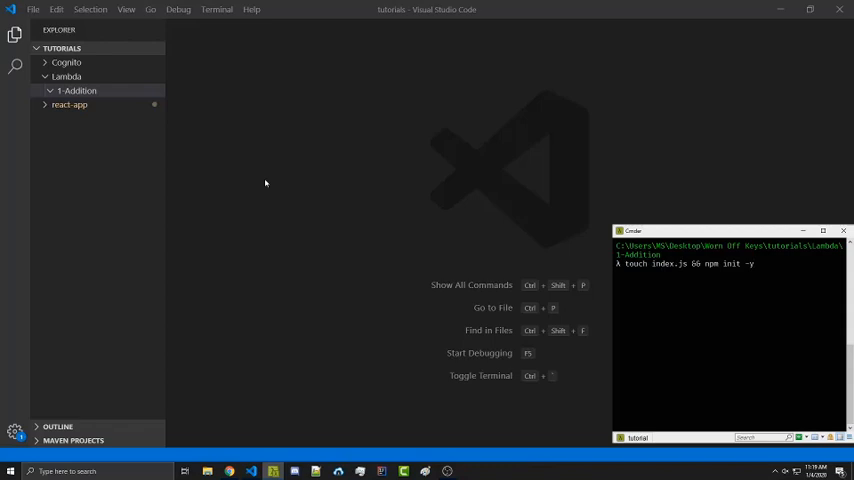
{"action": "right_click", "coordinate": [76, 90]}
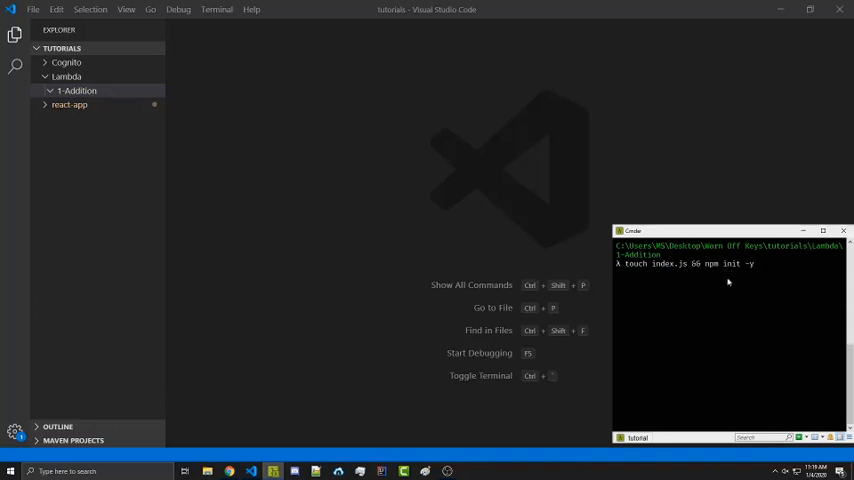
{"action": "mouse_move", "coordinate": [750, 284]}
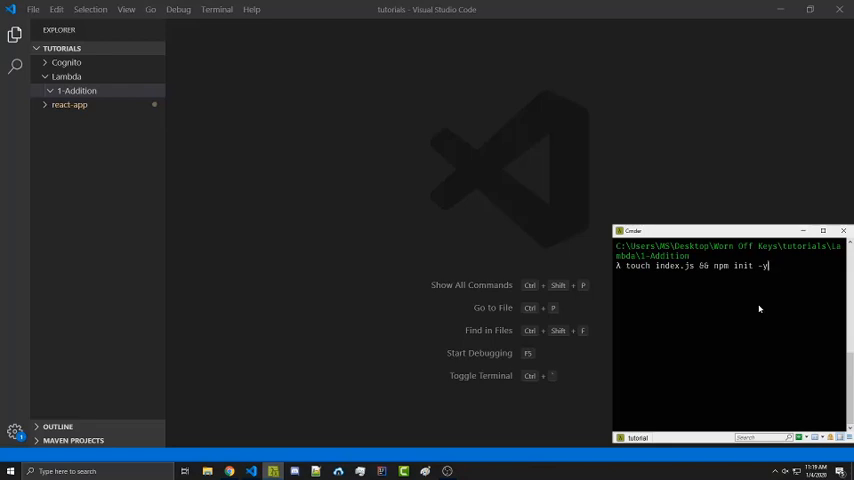
{"action": "key", "text": "Return"}
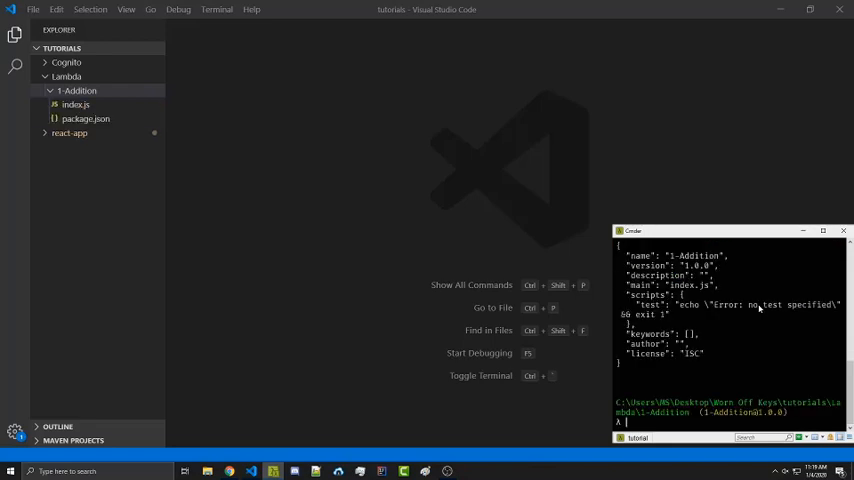
{"action": "mouse_move", "coordinate": [76, 108]}
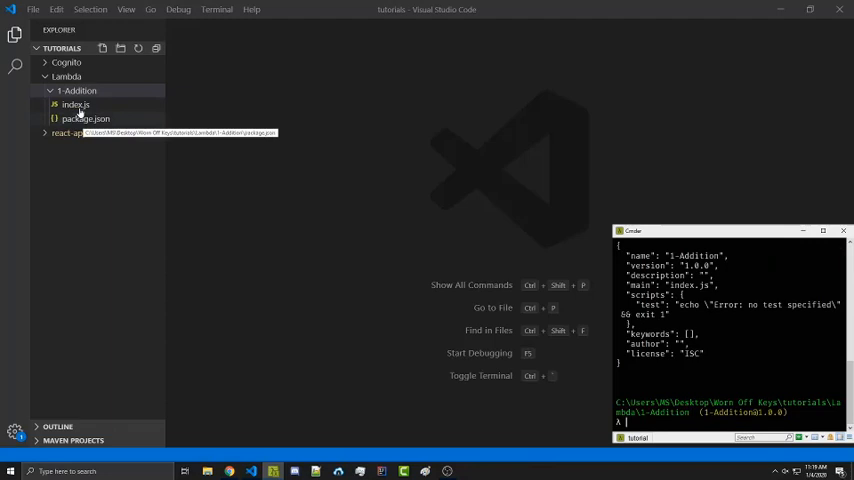
- Write add(event) and a main handler that logs the event and returns add(event), exported as handler
{"action": "left_click", "coordinate": [76, 104]}
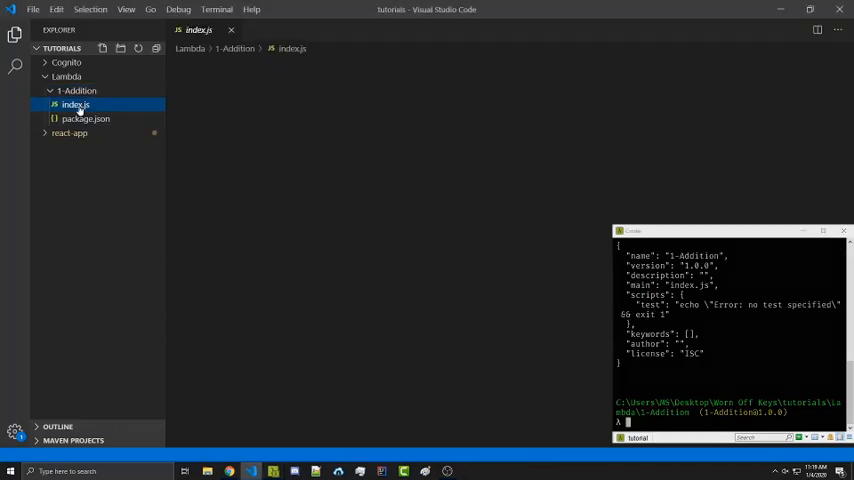
{"action": "left_click", "coordinate": [76, 104]}
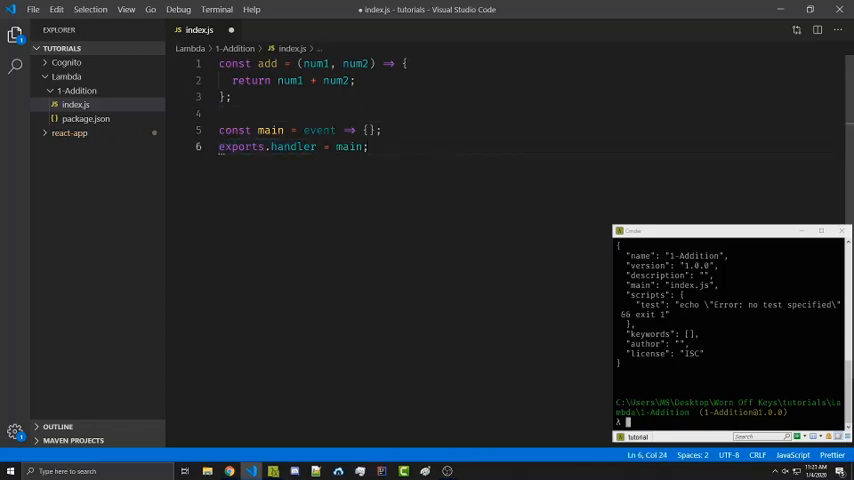
{"action": "left_click", "coordinate": [368, 128]}
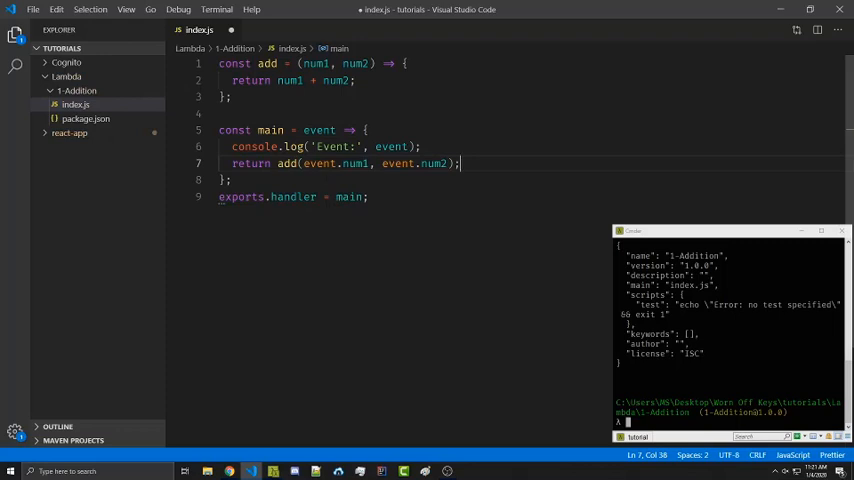
{"action": "left_click", "coordinate": [304, 164]}
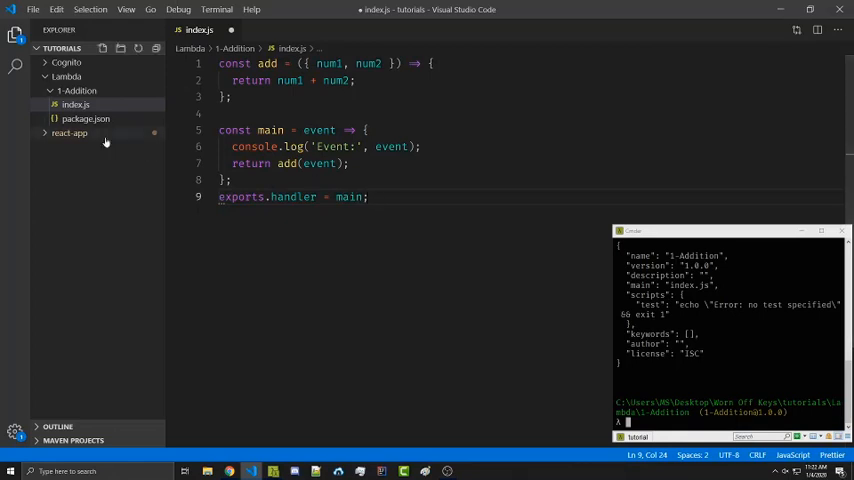
- Replace the package.json test script with a node -e call to the handler and run npm run test
{"action": "left_click", "coordinate": [84, 118]}
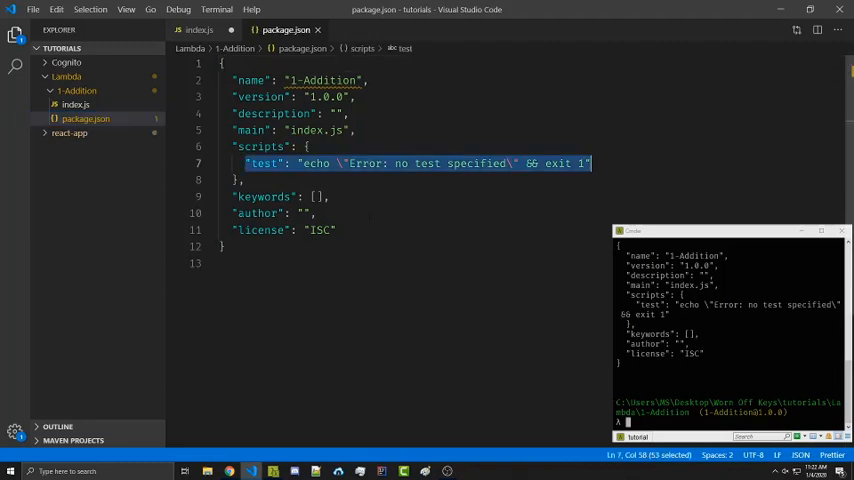
{"action": "type", "text": "node -e \\\"(async () => console.log(await require('./index').handler({})))();\\\"\""}
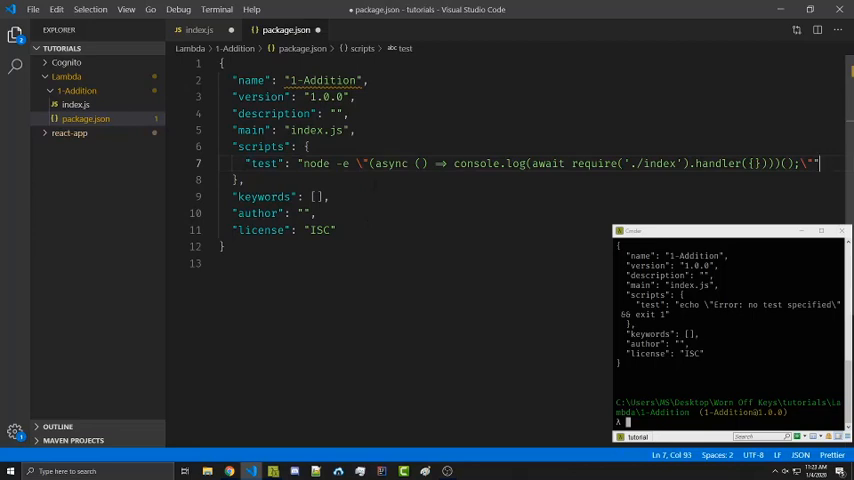
{"action": "key", "text": "ctrl+s"}
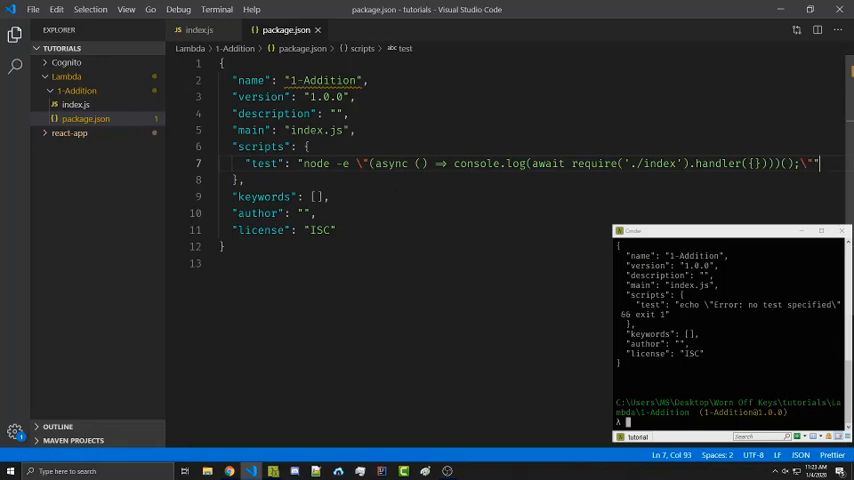
{"action": "type", "text": "npm. r"}
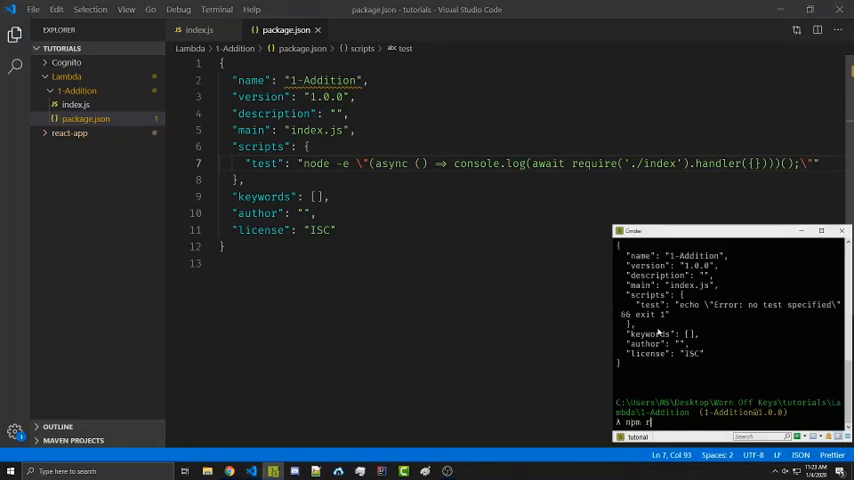
{"action": "key", "text": "Return"}
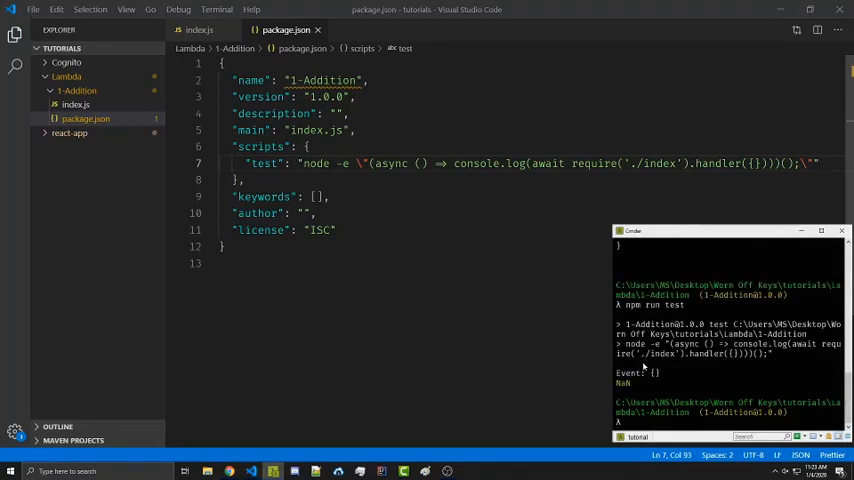
- Pass {num1:5, num2:10} to the handler in the test script so it prints 15
{"action": "left_click", "coordinate": [200, 28]}
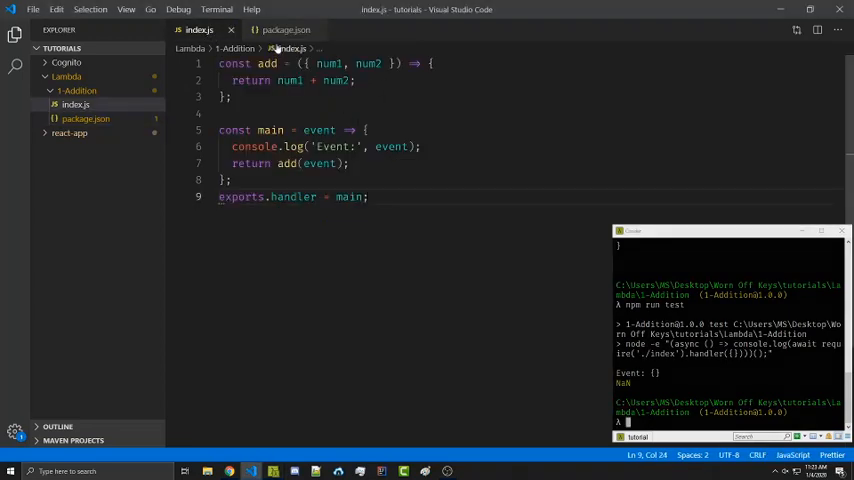
{"action": "left_click", "coordinate": [284, 28]}
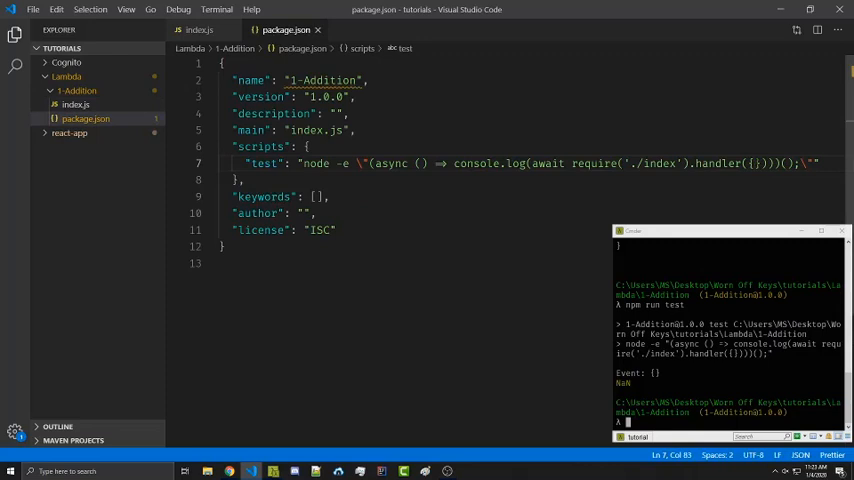
{"action": "type", "text": "n"}
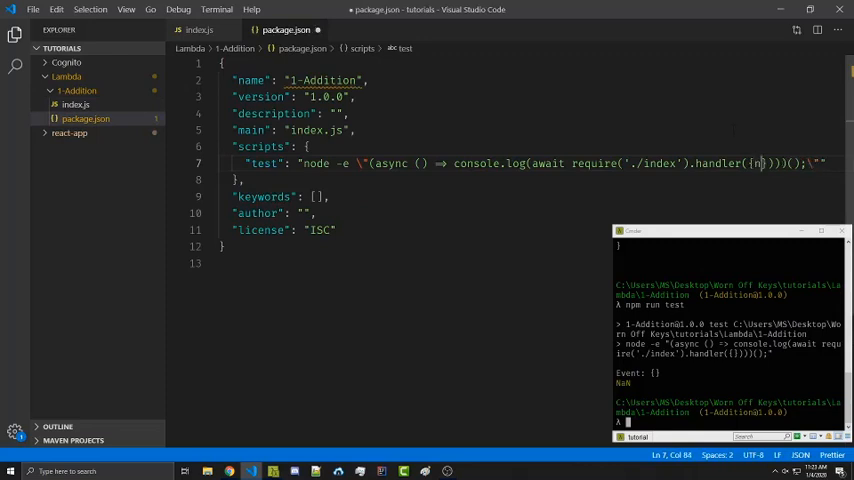
{"action": "type", "text": "num1:5,num2:10"}
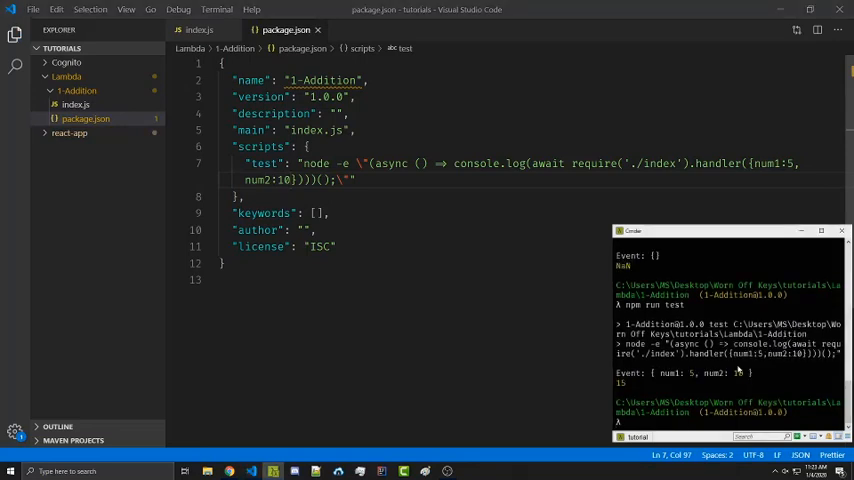
{"action": "left_click", "coordinate": [200, 28]}
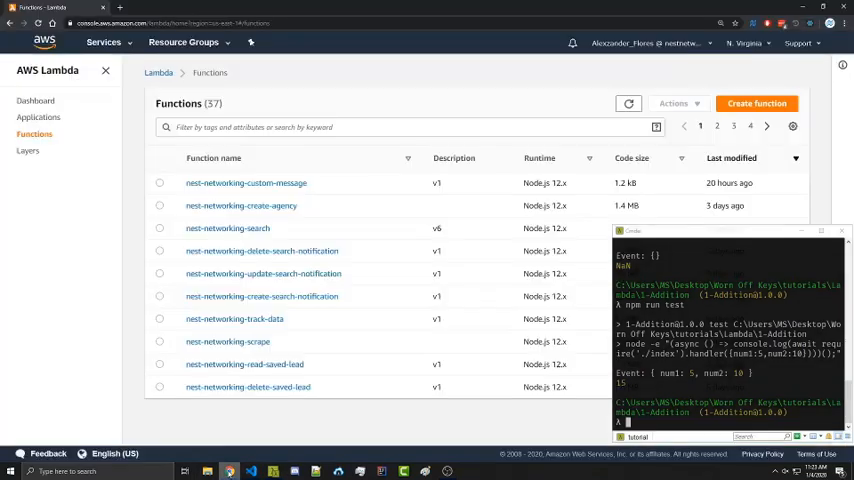
- Start creating a new function from the Lambda Functions page
{"action": "left_click", "coordinate": [104, 42]}
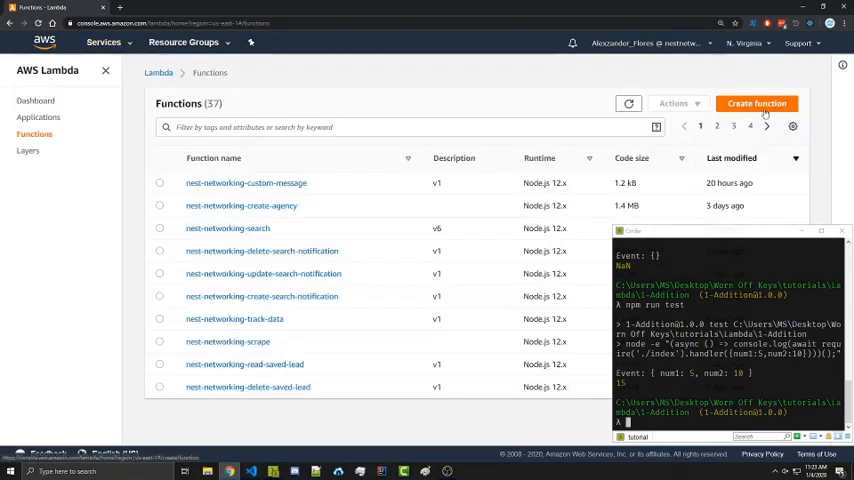
{"action": "left_click", "coordinate": [756, 104]}
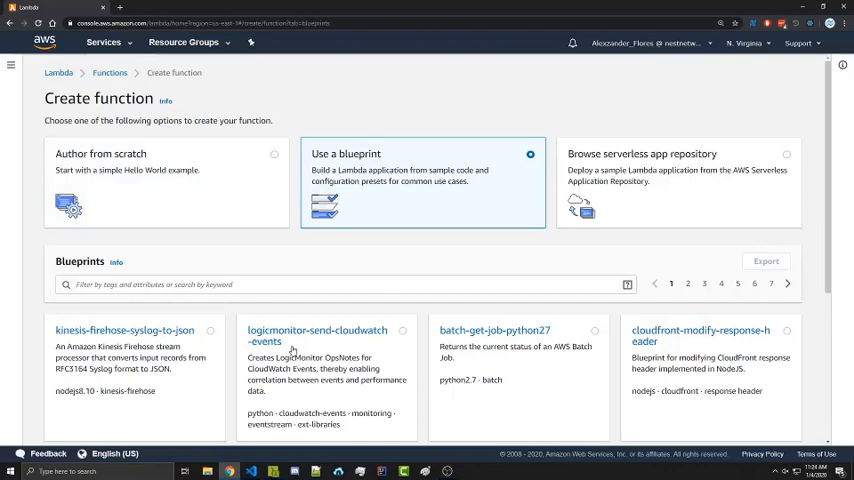
{"action": "mouse_move", "coordinate": [644, 212]}
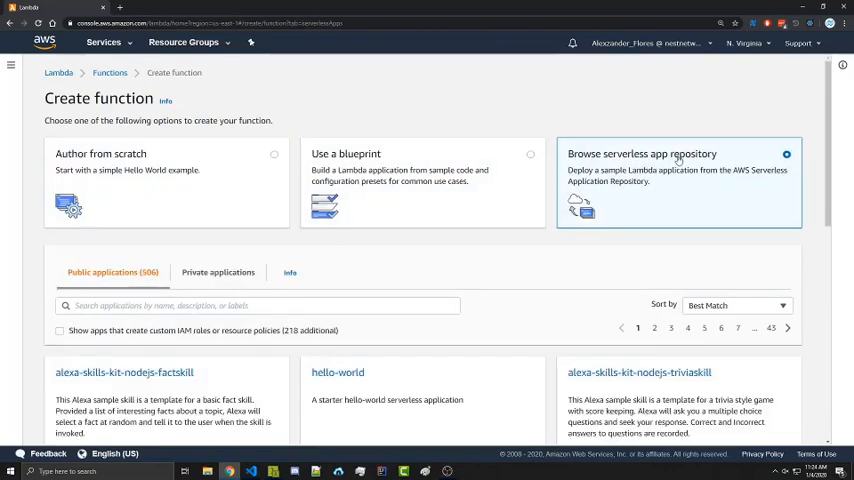
- Author from scratch a function named 'addition' with the Node.js 12.x runtime
{"action": "left_click", "coordinate": [166, 180]}
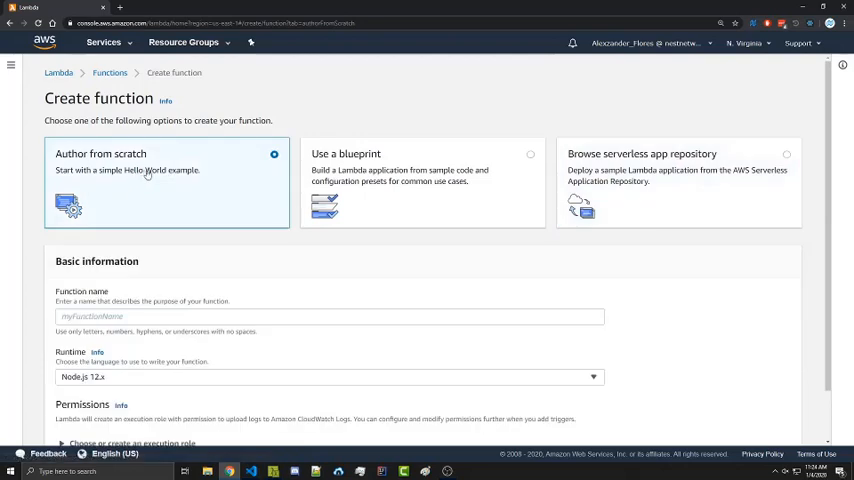
{"action": "left_click", "coordinate": [328, 260]}
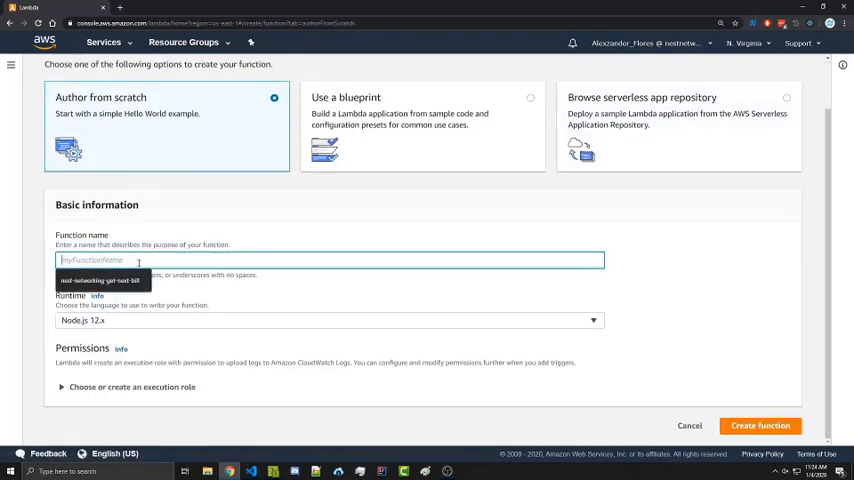
{"action": "type", "text": "addition"}
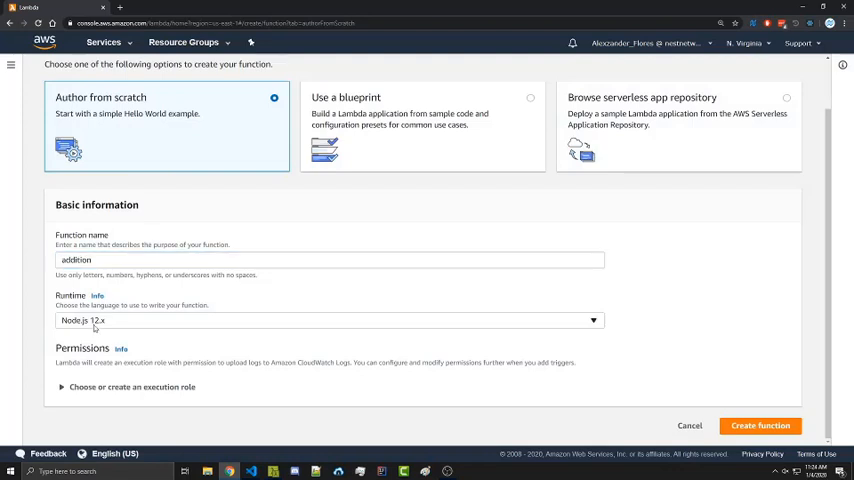
{"action": "left_click", "coordinate": [328, 320]}
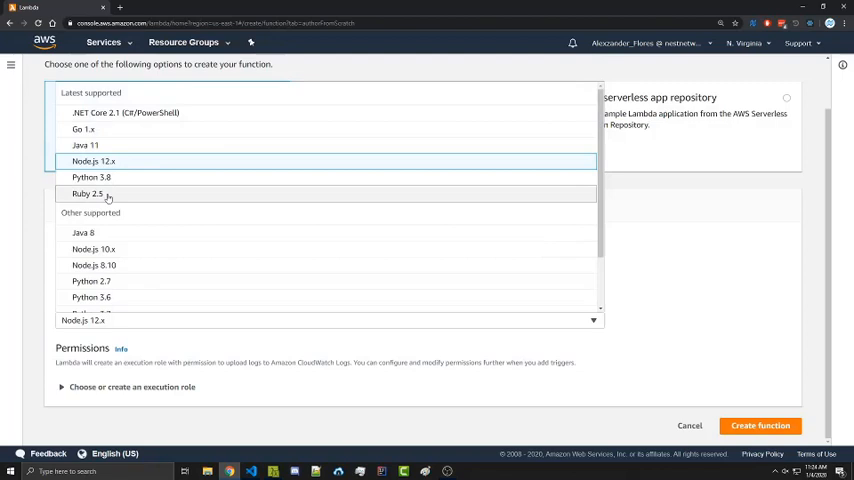
{"action": "scroll", "scroll_direction": "down", "scroll_amount": 3}
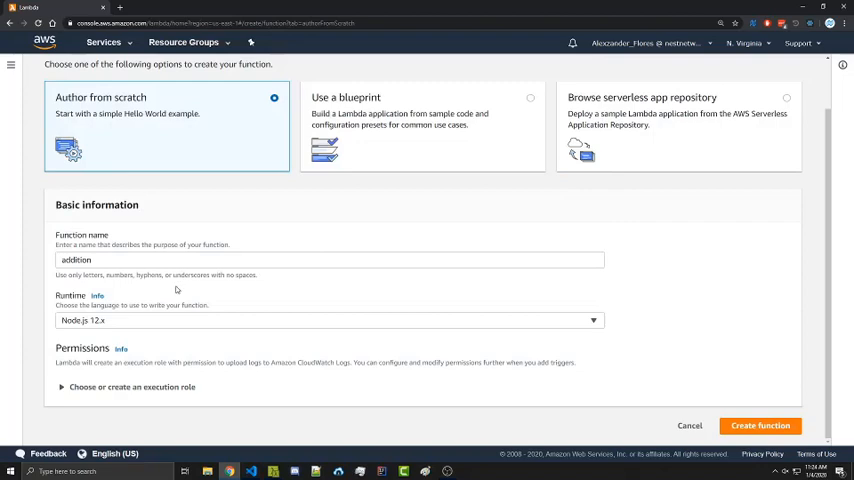
- Use the existing lambdaDefault execution role and create the addition function
{"action": "left_click", "coordinate": [132, 388]}
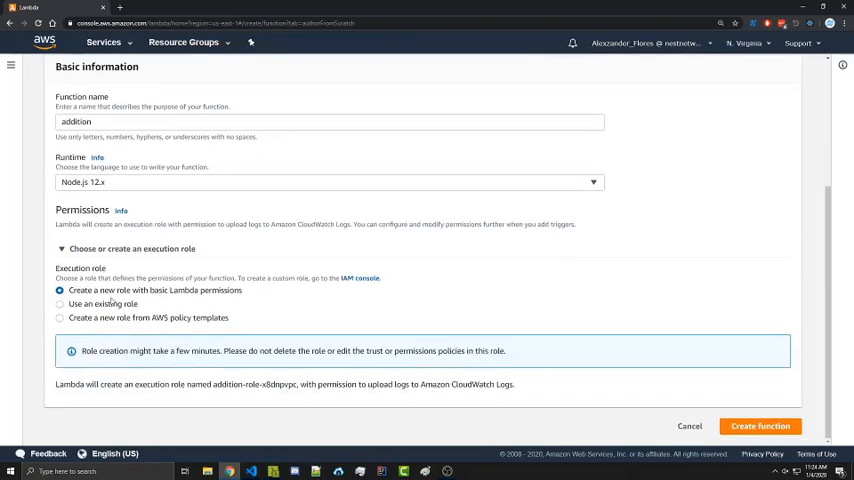
{"action": "left_click", "coordinate": [58, 320]}
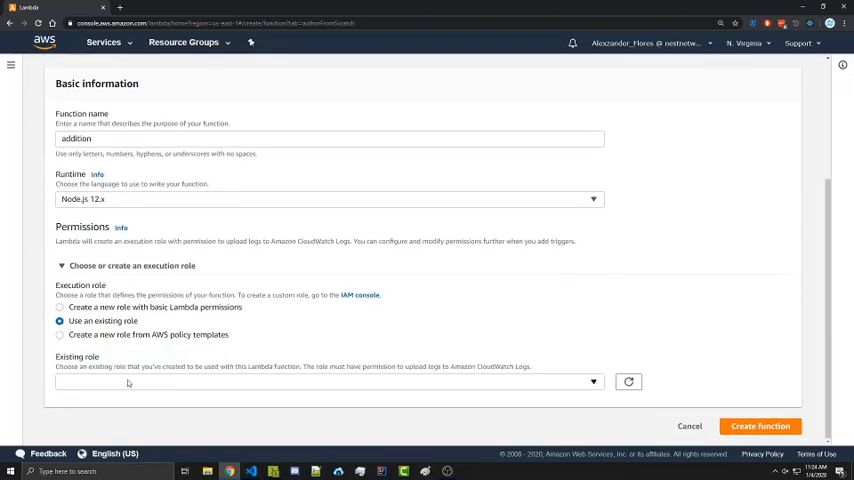
{"action": "left_click", "coordinate": [328, 372]}
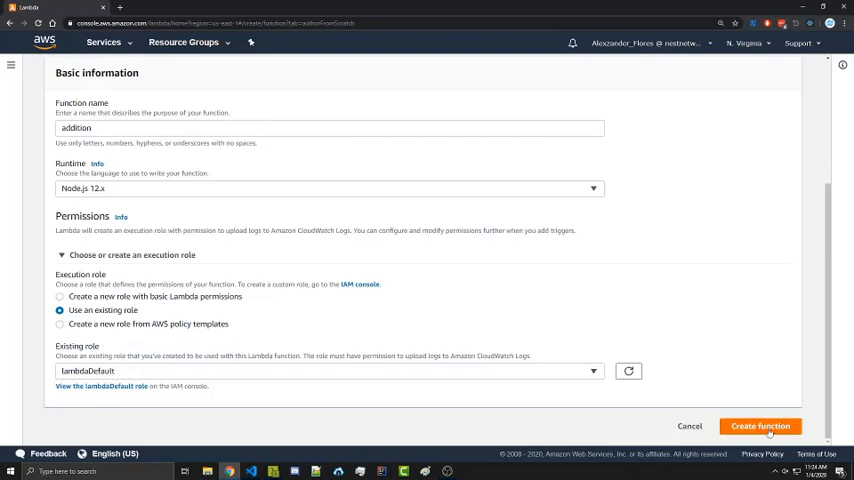
{"action": "left_click", "coordinate": [760, 426]}
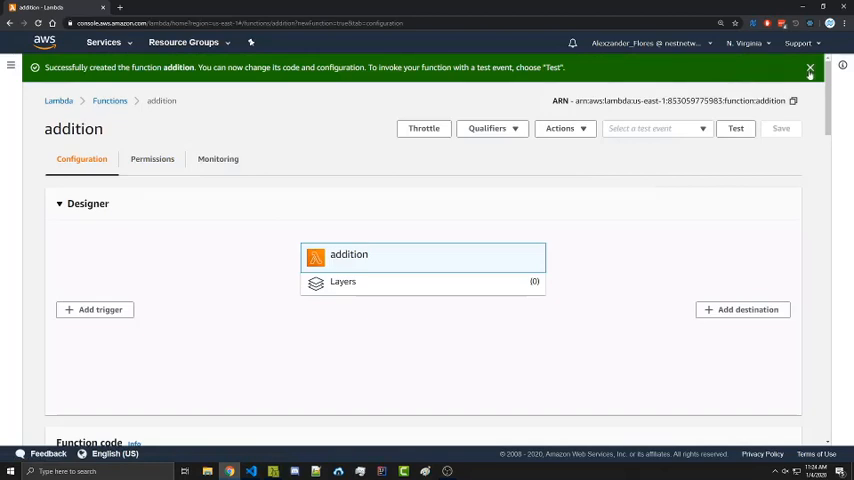
- Dismiss the success banner and scroll through the addition function's configuration down to the inline code editor
{"action": "left_click", "coordinate": [810, 68]}
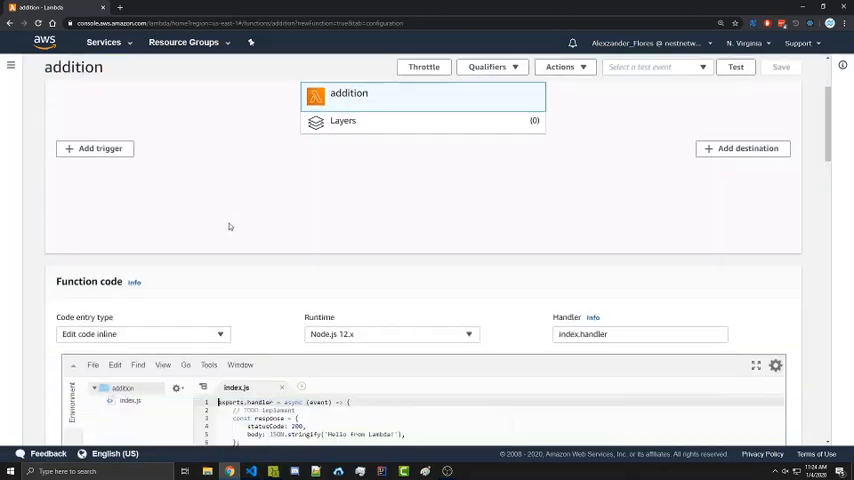
{"action": "scroll", "scroll_direction": "down", "scroll_amount": 3}
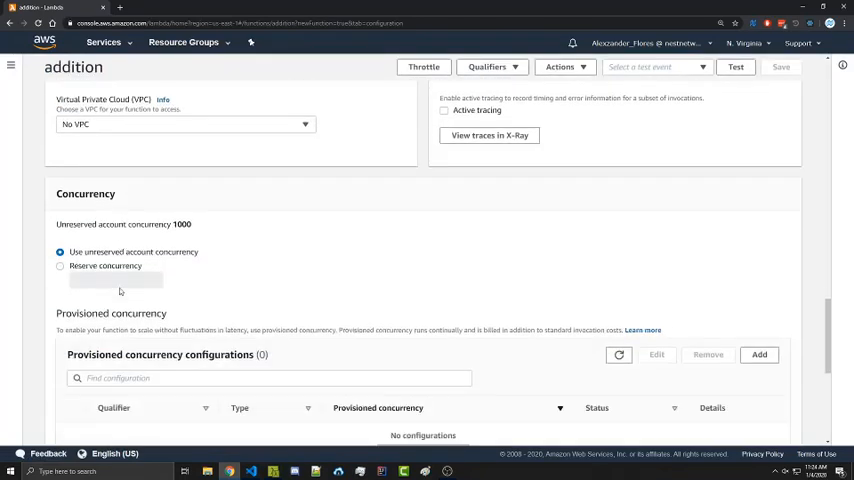
{"action": "scroll", "scroll_direction": "up", "scroll_amount": 3}
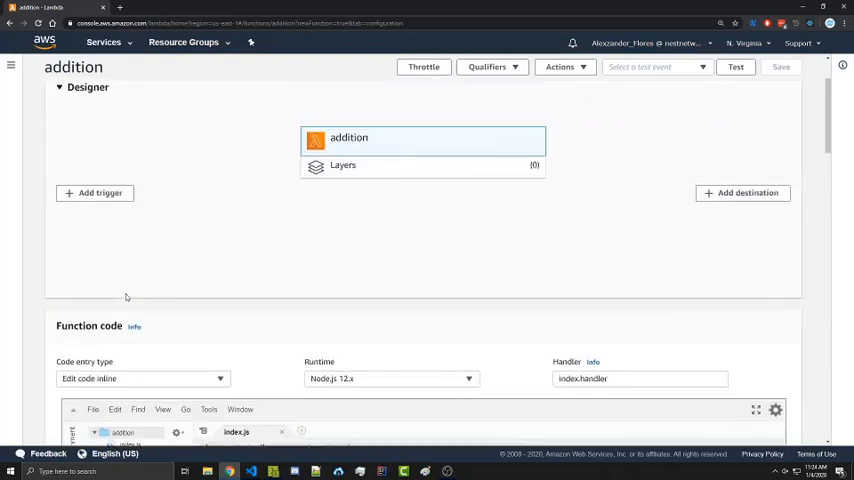
{"action": "scroll", "scroll_direction": "up", "scroll_amount": 3}
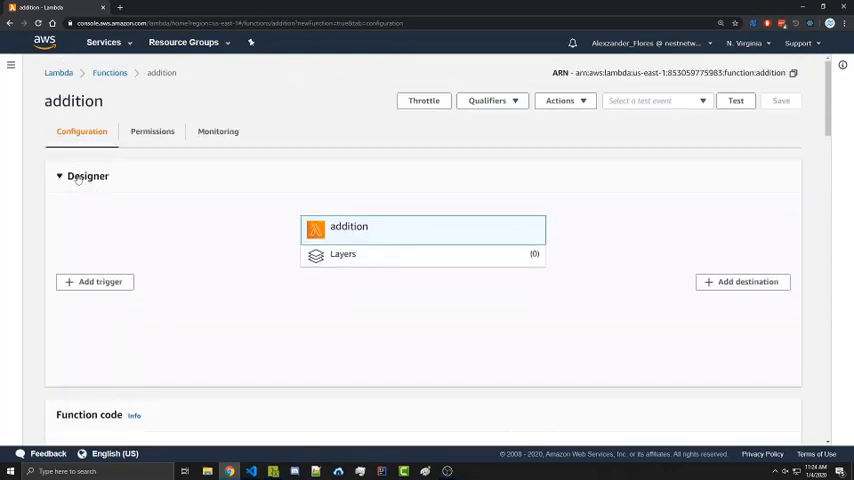
{"action": "mouse_move", "coordinate": [370, 230]}
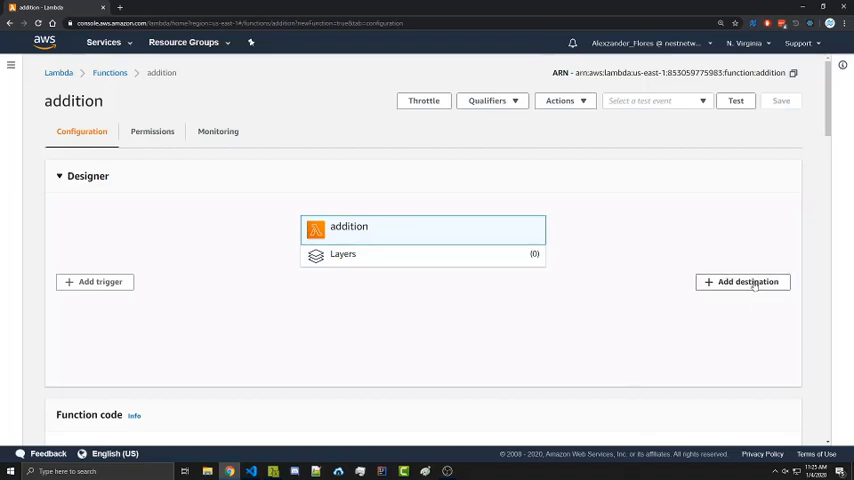
{"action": "scroll", "scroll_direction": "down", "scroll_amount": 3}
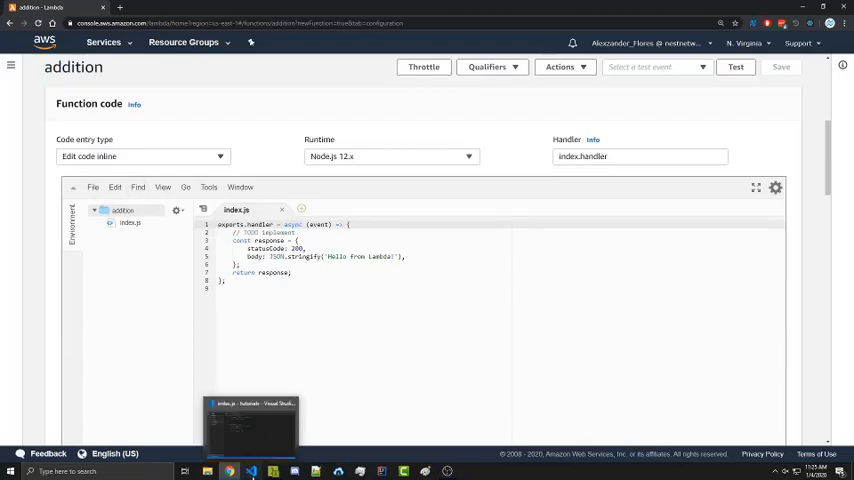
- Paste the add/main handler code over the starter index.js and save the function
{"action": "left_click", "coordinate": [250, 420]}
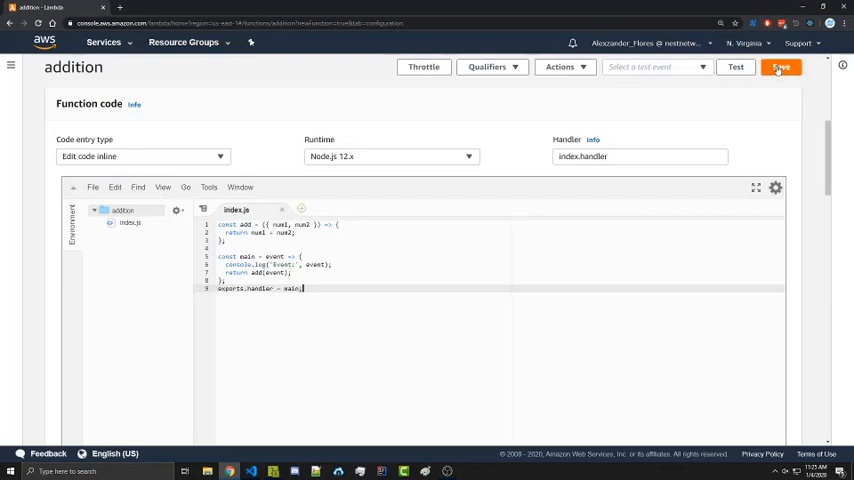
{"action": "left_click", "coordinate": [780, 68]}
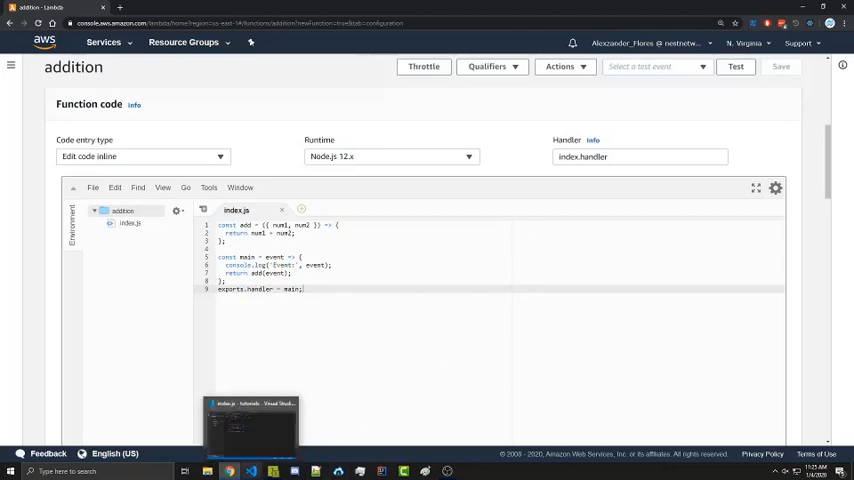
- Compress index.js and package.json into an archive named index.zip
{"action": "right_click", "coordinate": [76, 104]}
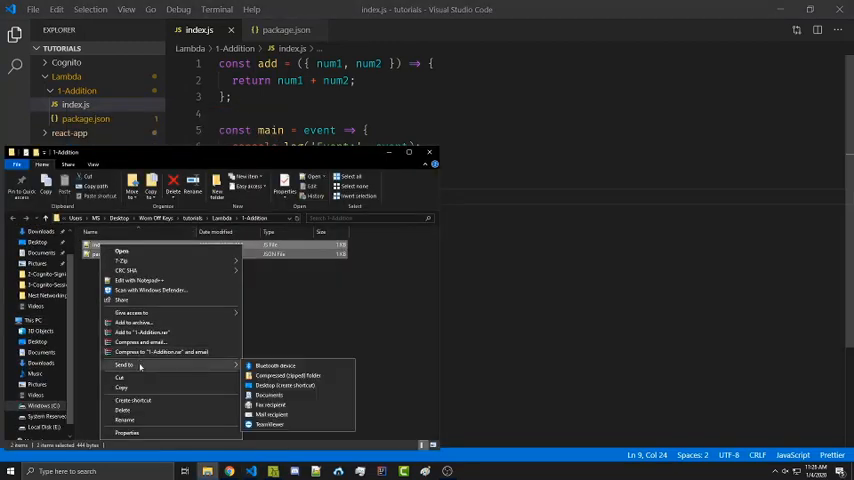
{"action": "left_click", "coordinate": [288, 376]}
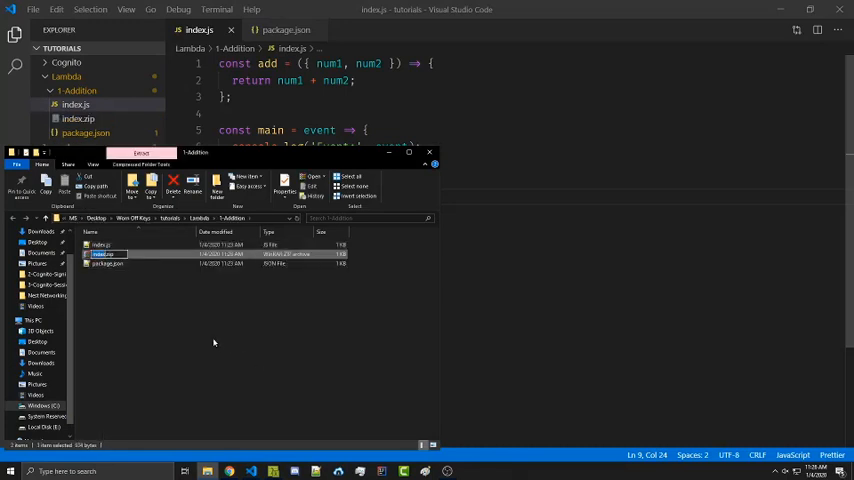
{"action": "left_click", "coordinate": [204, 338]}
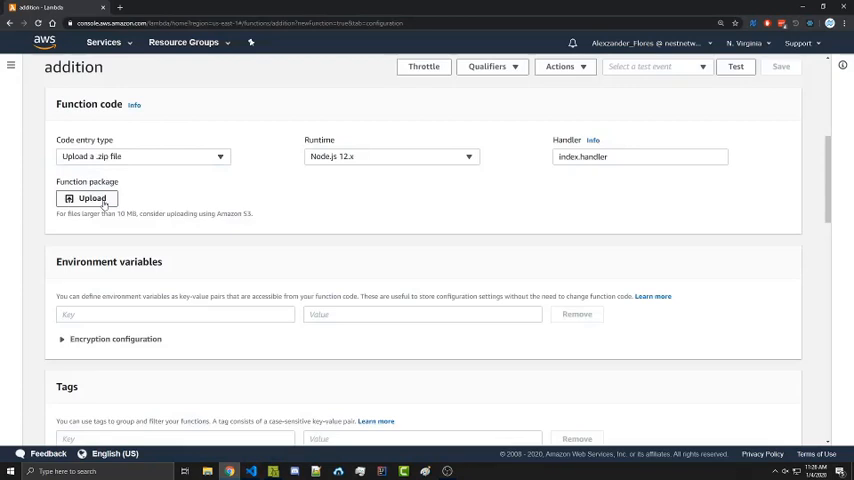
- Upload index.zip so the function's code holds both index.js and package.json
{"action": "left_click", "coordinate": [86, 196]}
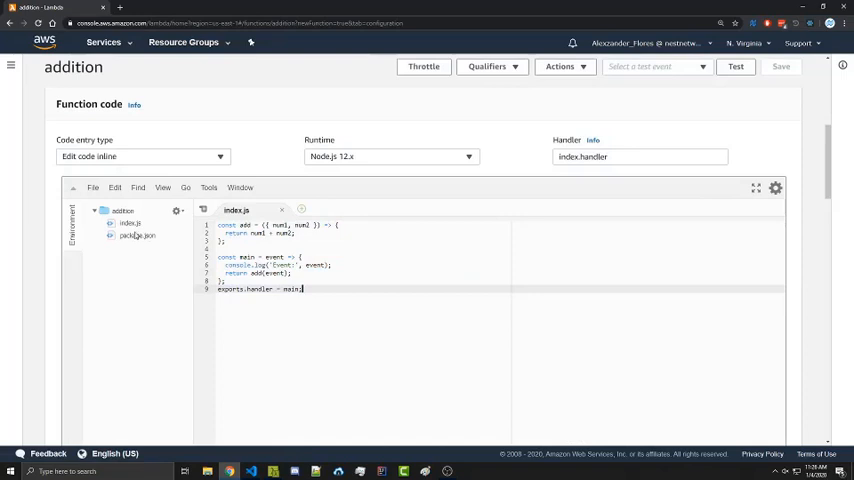
{"action": "left_click", "coordinate": [136, 236]}
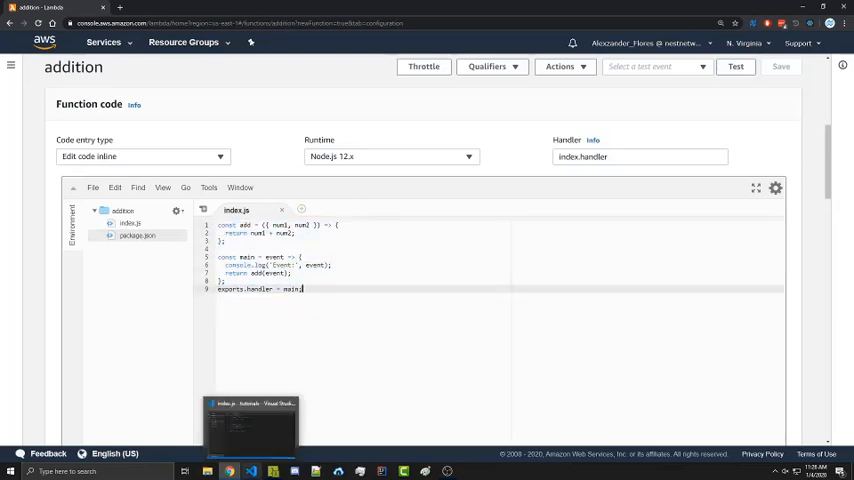
{"action": "left_click", "coordinate": [252, 428]}
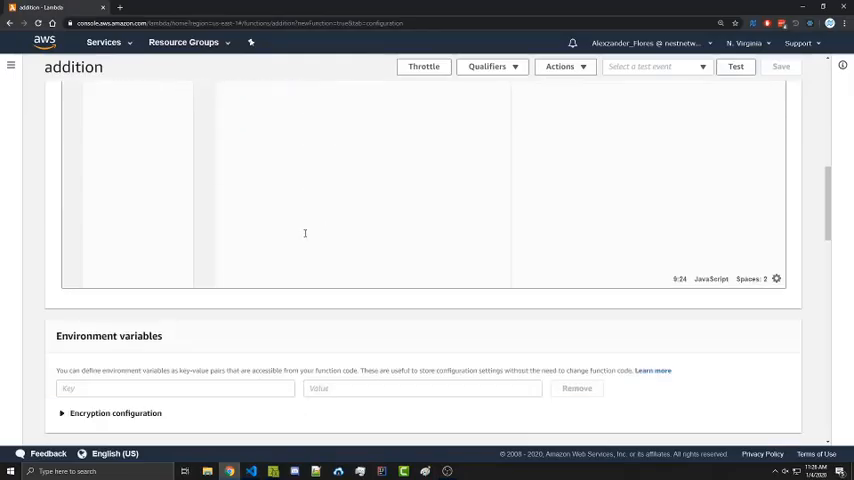
- Review Basic settings, adjust the memory slider up to 3008 MB and back, and scroll through the Network section
{"action": "scroll", "scroll_direction": "down", "scroll_amount": 3}
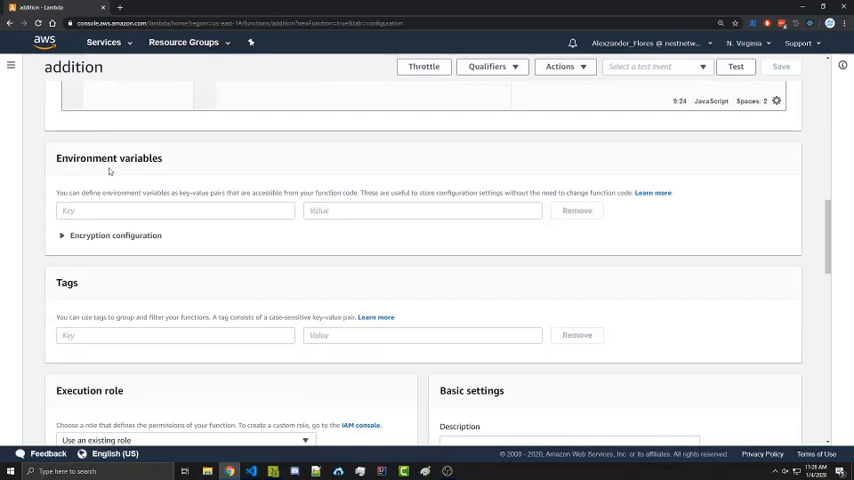
{"action": "scroll", "scroll_direction": "down", "scroll_amount": 3}
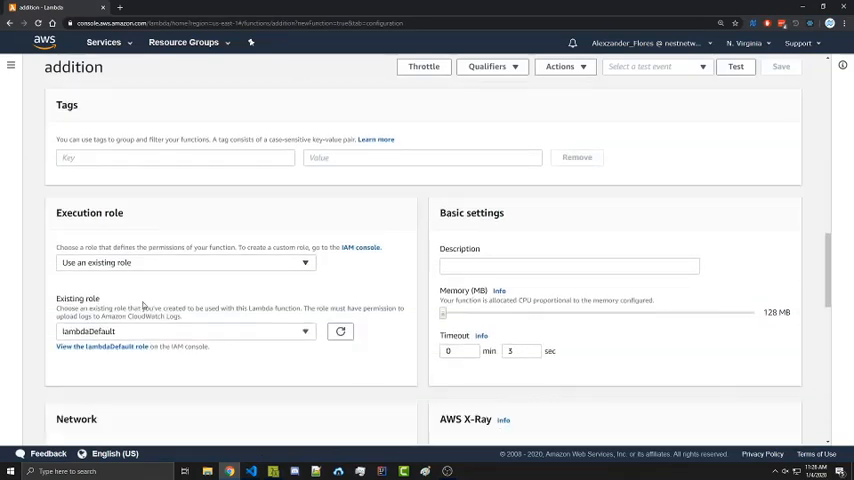
{"action": "scroll", "scroll_direction": "down", "scroll_amount": 3}
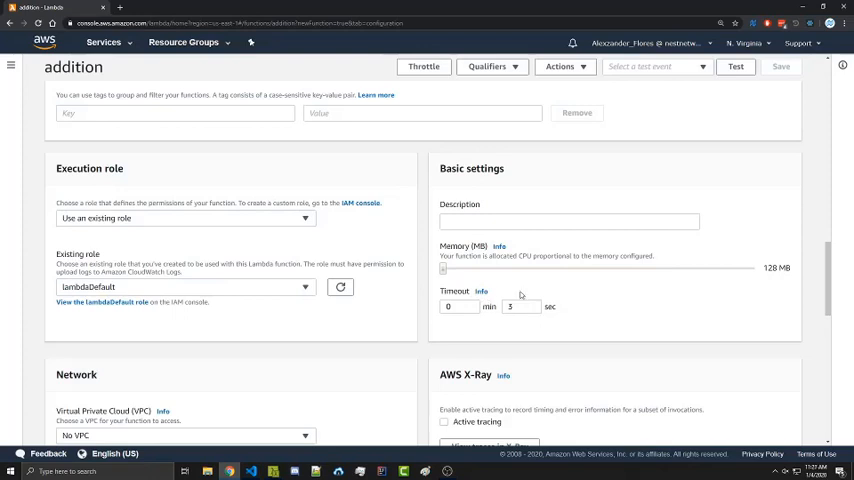
{"action": "mouse_move", "coordinate": [464, 284]}
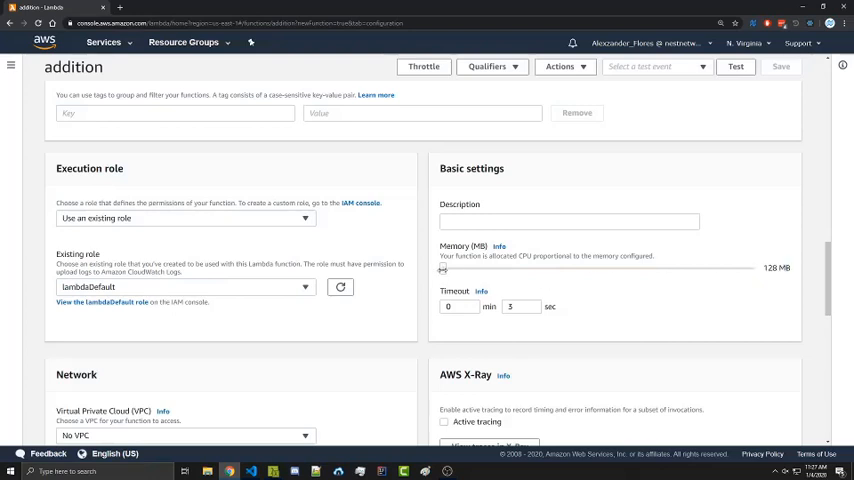
{"action": "left_click_drag", "start_coordinate": [442, 268], "coordinate": [746, 268]}
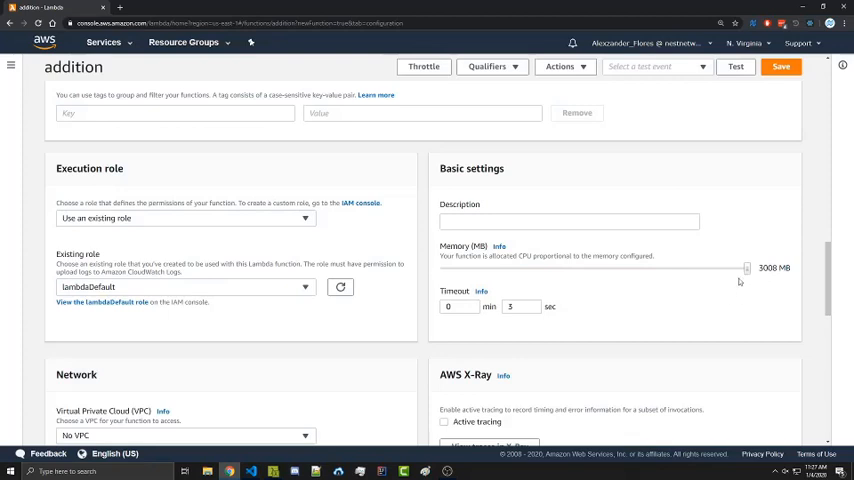
{"action": "left_click_drag", "start_coordinate": [744, 268], "coordinate": [442, 268]}
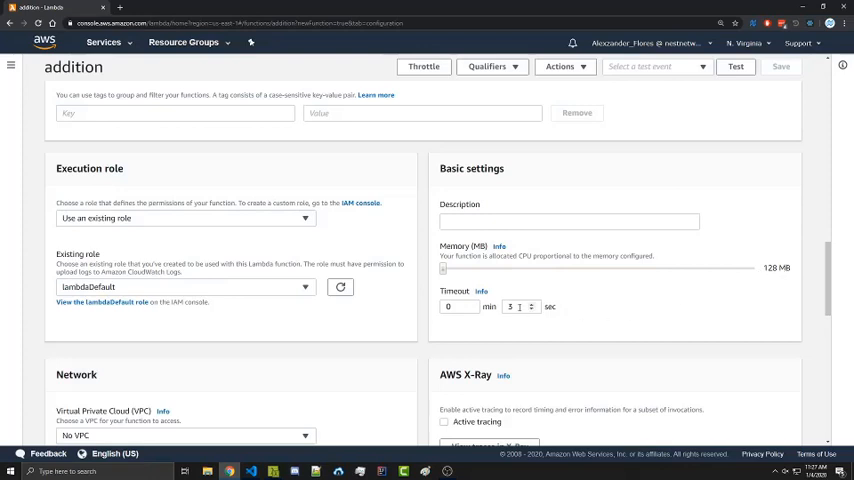
{"action": "scroll", "scroll_direction": "down", "scroll_amount": 3}
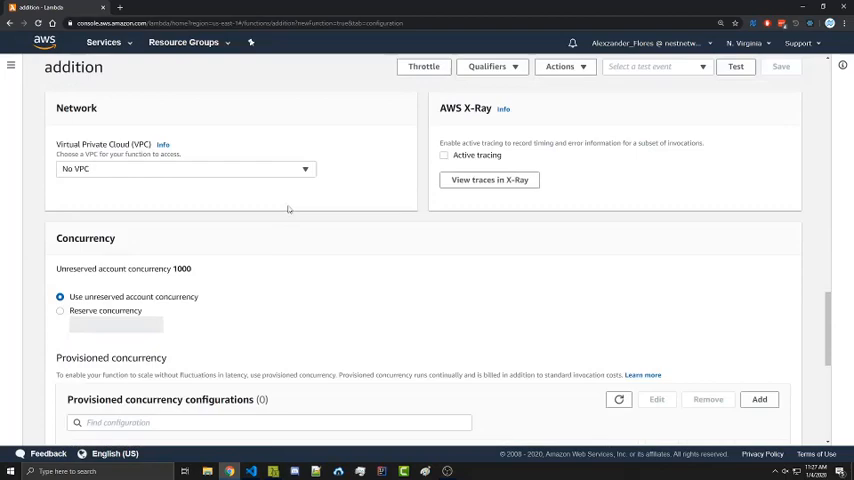
{"action": "scroll", "scroll_direction": "down", "scroll_amount": 3}
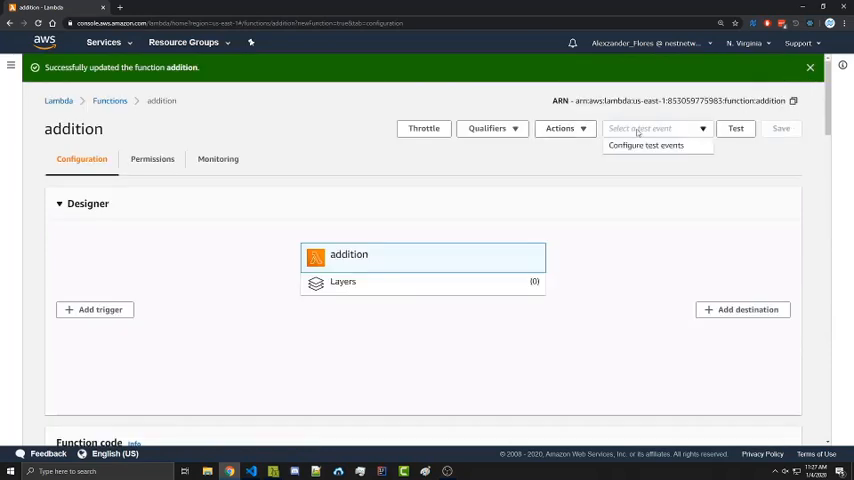
{"action": "mouse_move", "coordinate": [644, 204]}
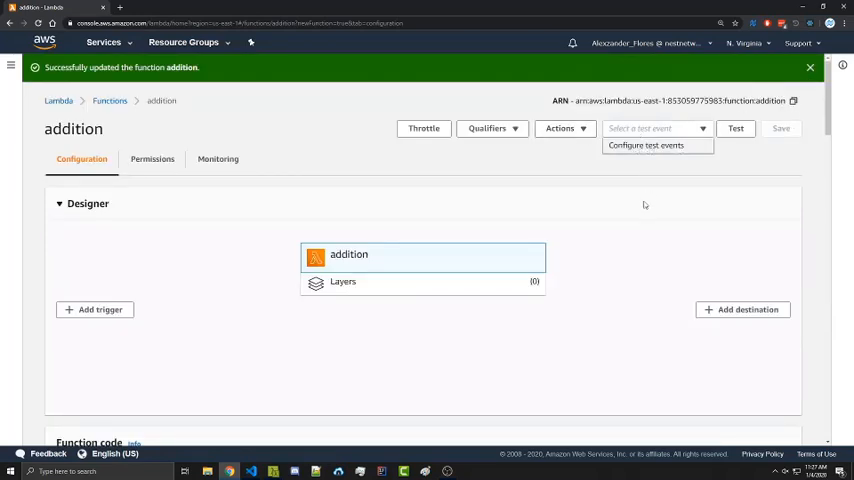
- Configure a new test event named 'Sumint' carrying num1 and num2, and create it
{"action": "left_click", "coordinate": [644, 144]}
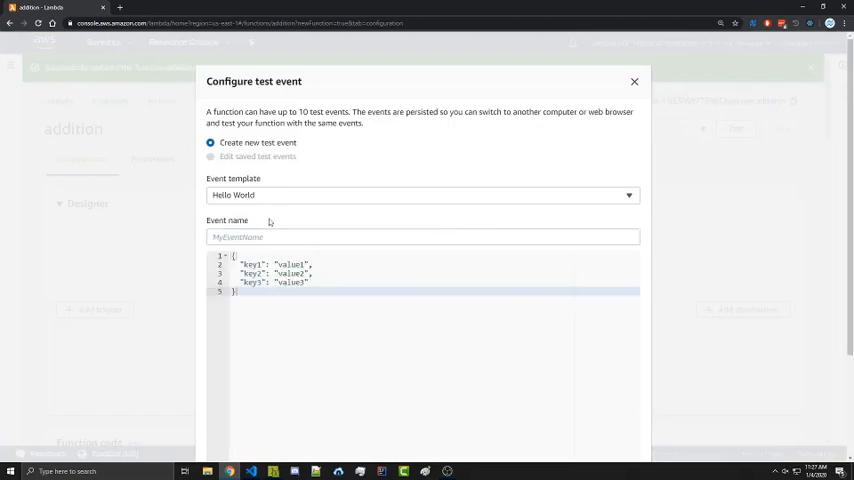
{"action": "left_click", "coordinate": [422, 236]}
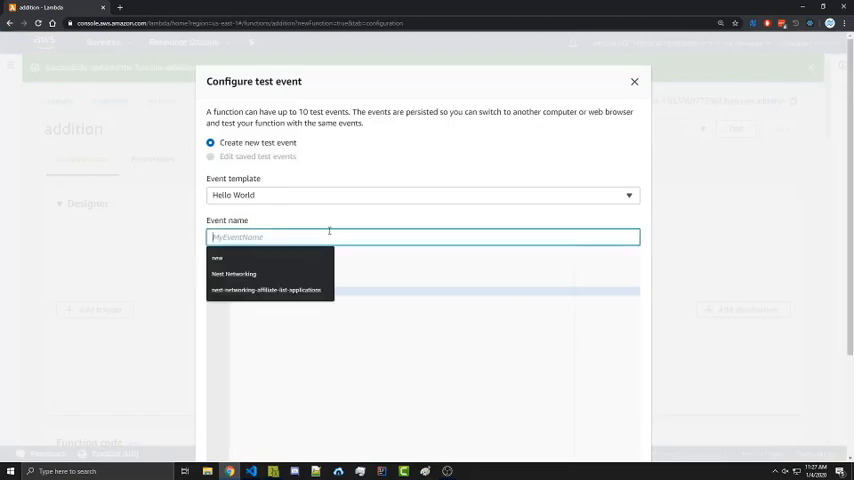
{"action": "type", "text": "Sumint"}
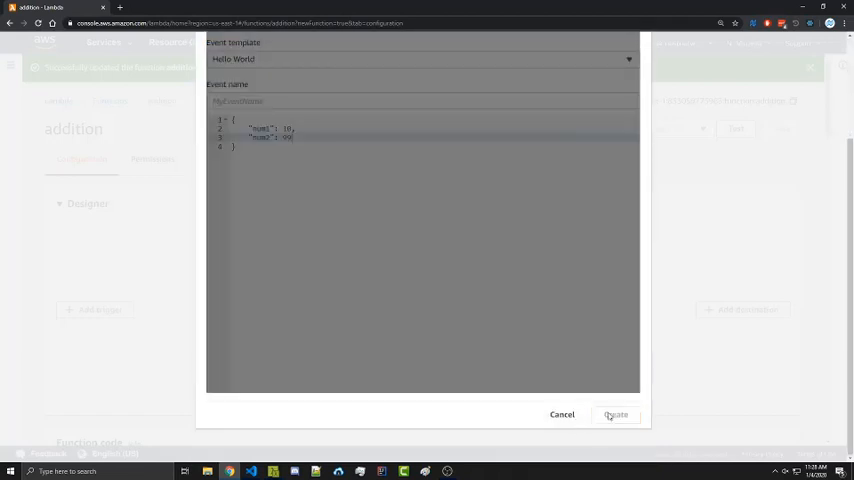
{"action": "left_click", "coordinate": [616, 414]}
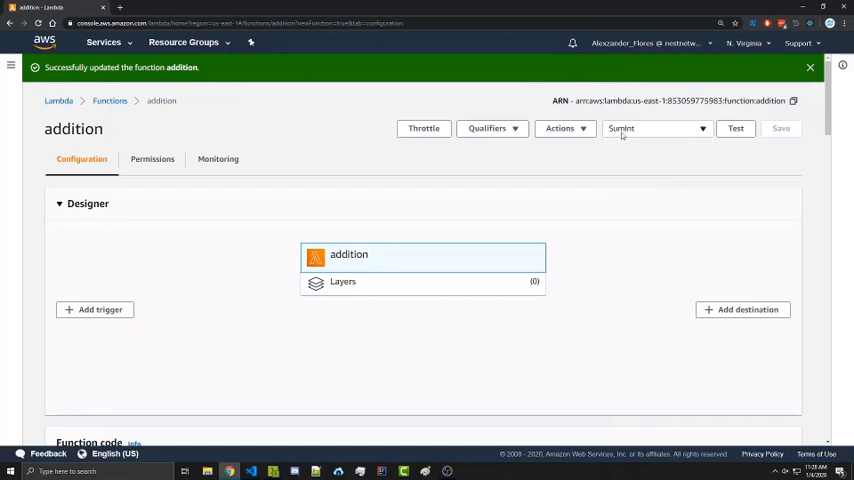
- Run the Sumint test, check the null result in Details, then return to index.js in the editor
{"action": "left_click", "coordinate": [736, 128]}
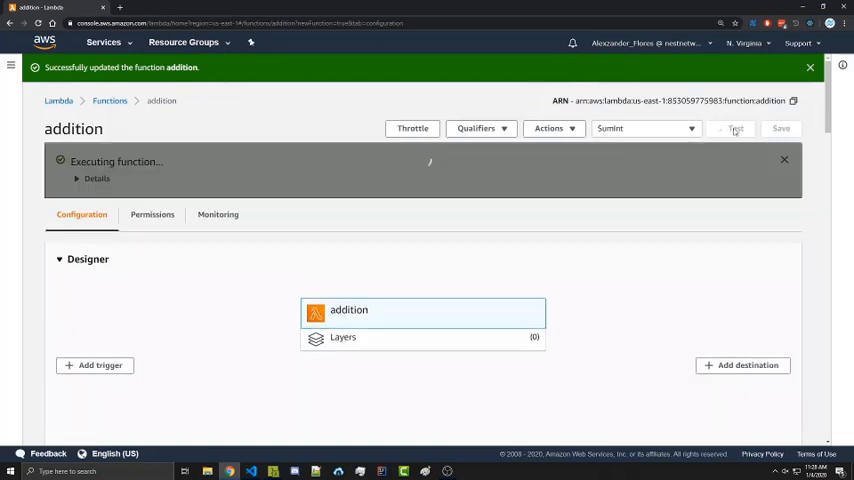
{"action": "left_click", "coordinate": [736, 128]}
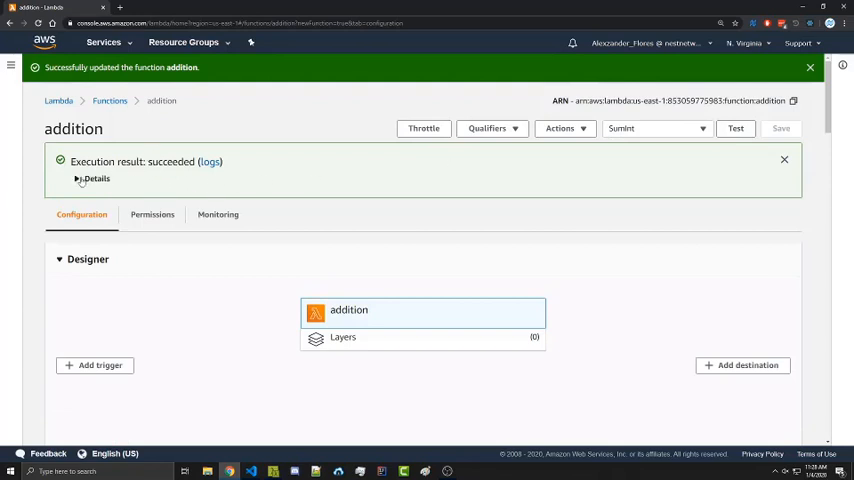
{"action": "left_click", "coordinate": [96, 178]}
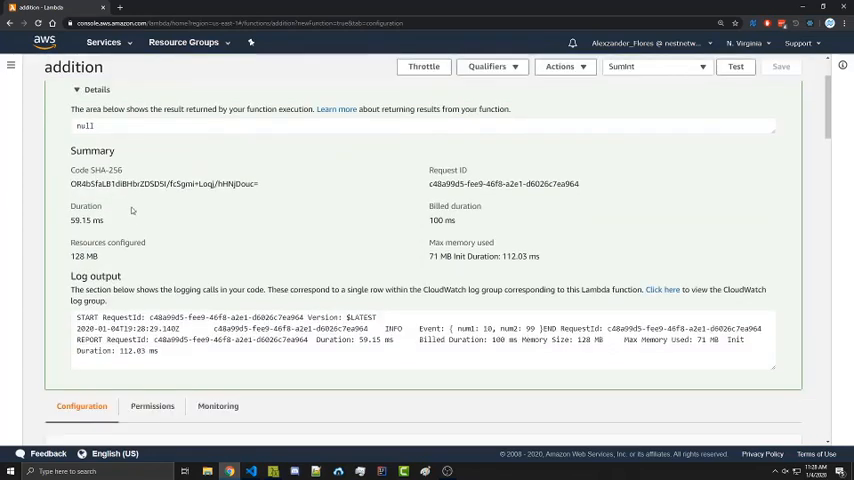
{"action": "scroll", "scroll_direction": "up", "scroll_amount": 3}
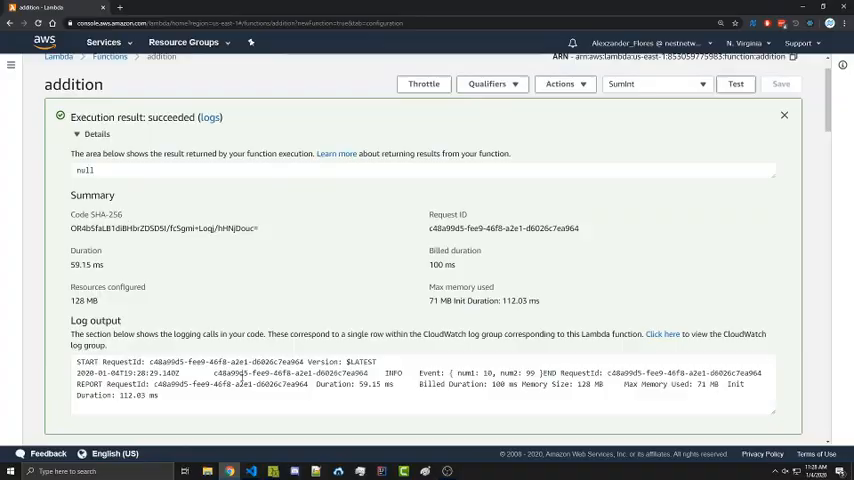
{"action": "left_click", "coordinate": [248, 472]}
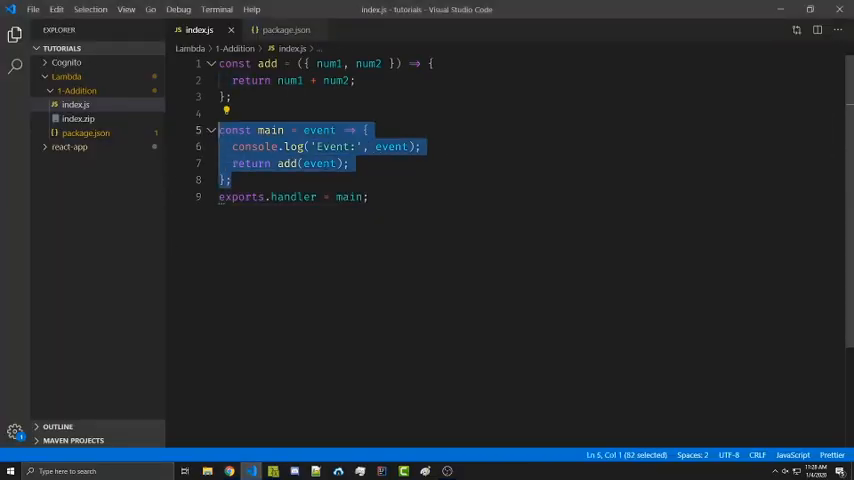
- Mark the main handler async in both the local index.js and the inline Lambda editor
{"action": "type", "text": "async"}
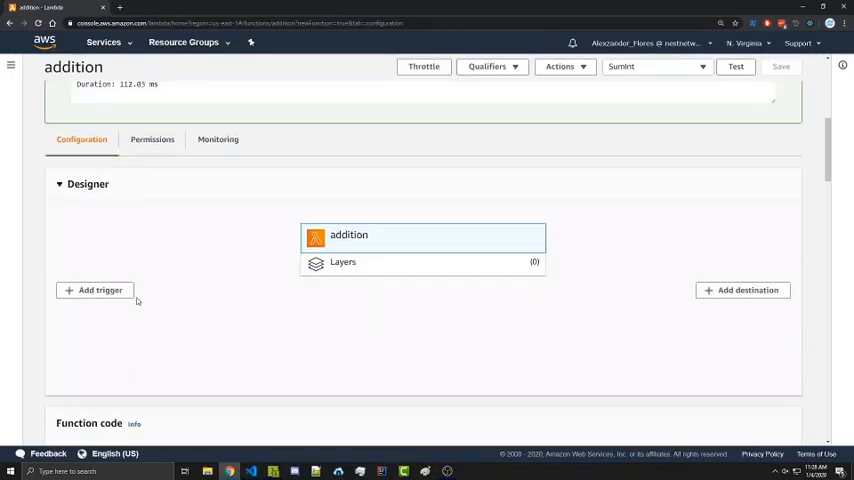
{"action": "scroll", "scroll_direction": "down", "scroll_amount": 3}
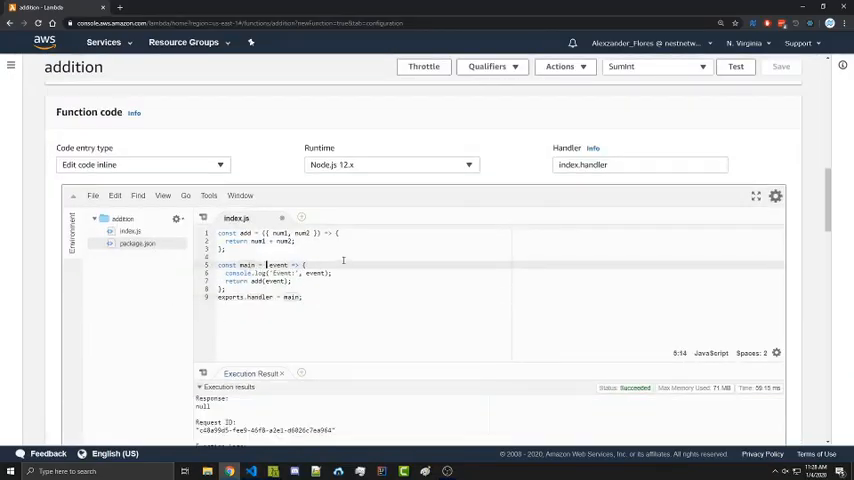
{"action": "type", "text": "async"}
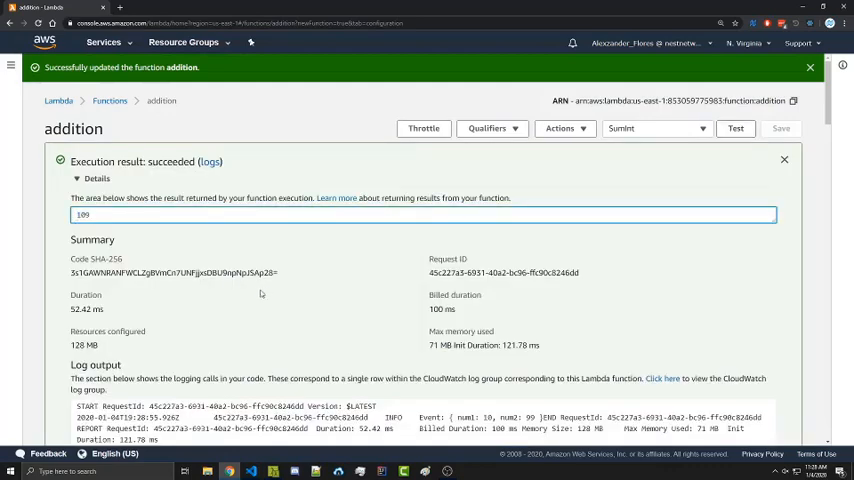
- Confirm the rerun test returns 109 and bring up the AWS Services menu
{"action": "double_click", "coordinate": [84, 308]}
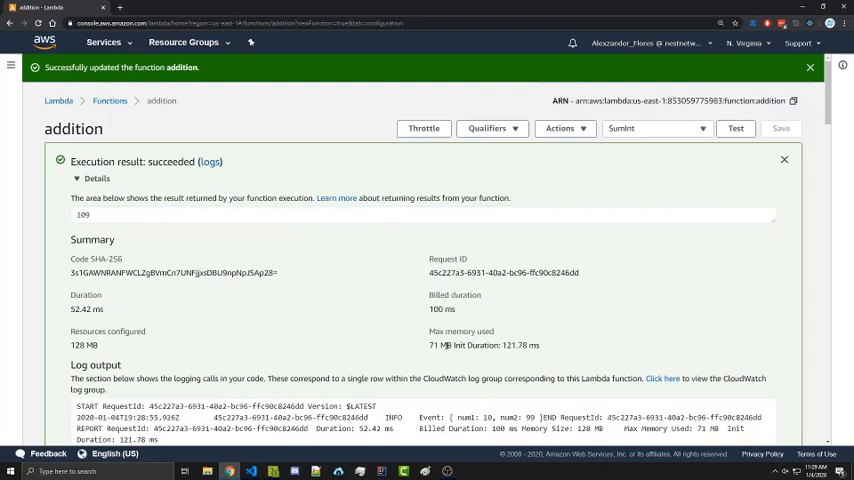
{"action": "scroll", "scroll_direction": "down", "scroll_amount": 3}
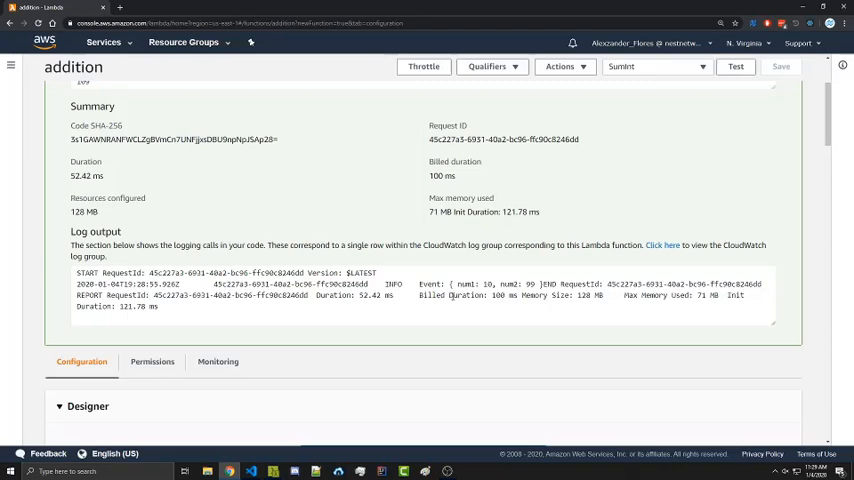
{"action": "left_click", "coordinate": [104, 42]}
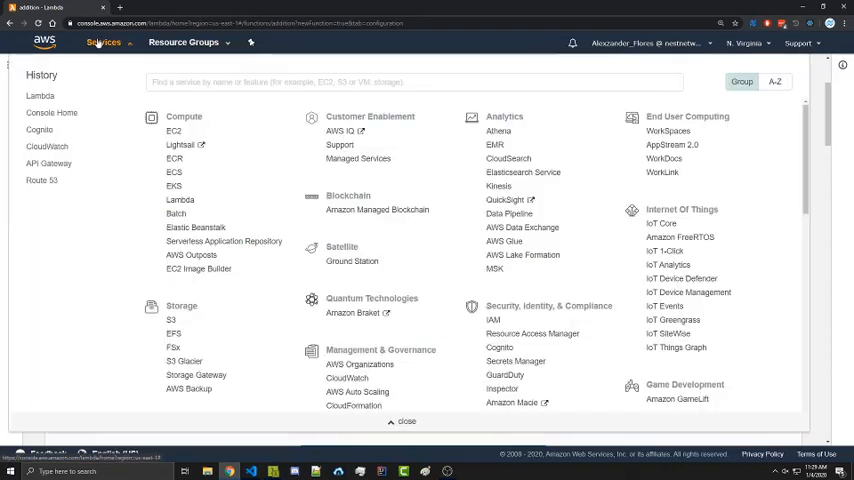
- In CloudWatch Log groups, browse /aws/lambda/addition and view one of its log streams
{"action": "right_click", "coordinate": [48, 146]}
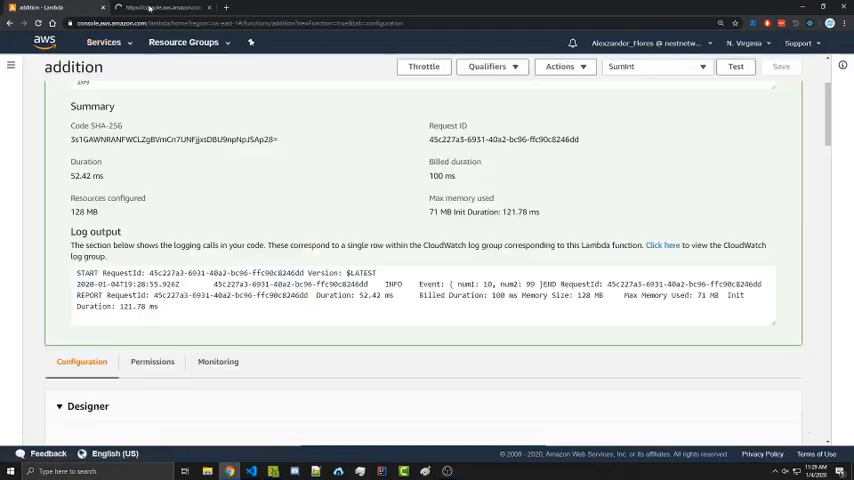
{"action": "left_click", "coordinate": [662, 244]}
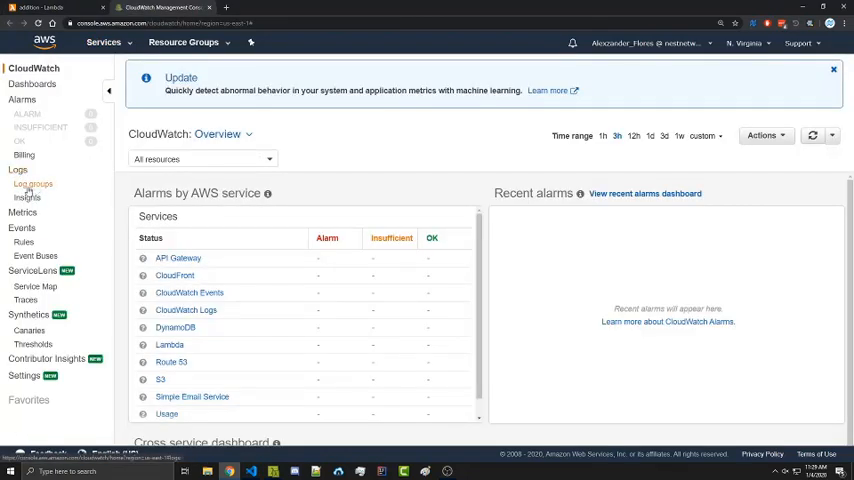
{"action": "left_click", "coordinate": [34, 184]}
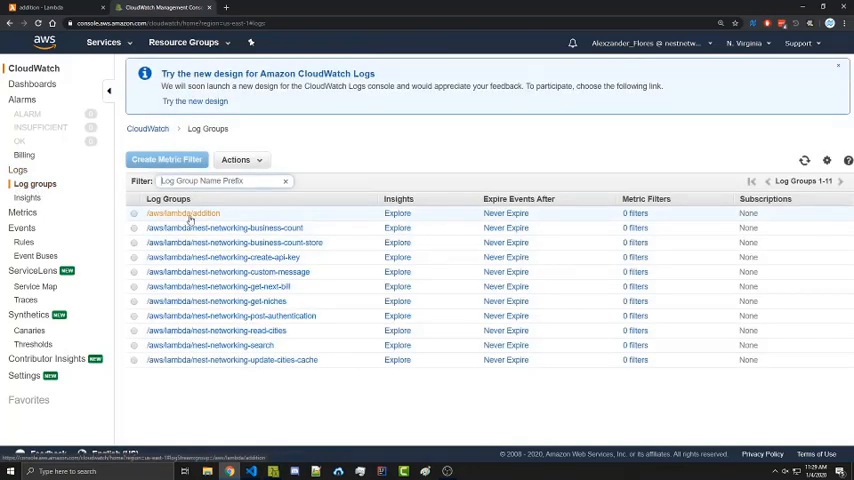
{"action": "left_click", "coordinate": [184, 212]}
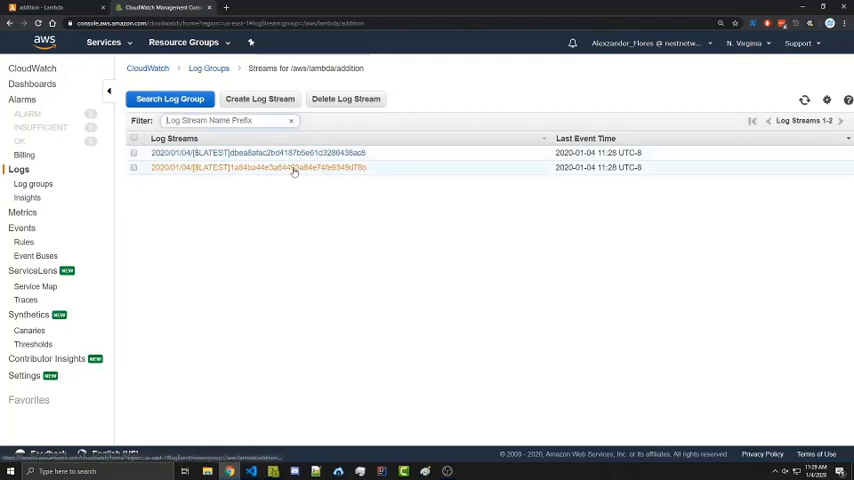
{"action": "left_click", "coordinate": [258, 152]}
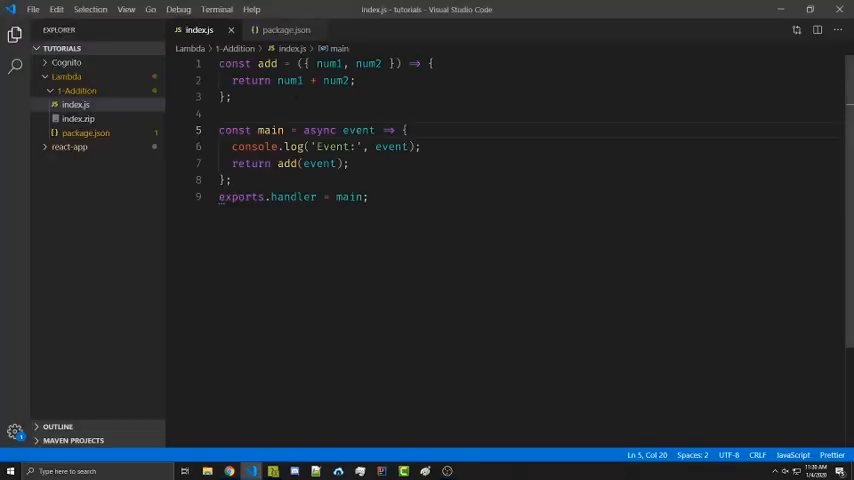
{"action": "mouse_move", "coordinate": [248, 472]}
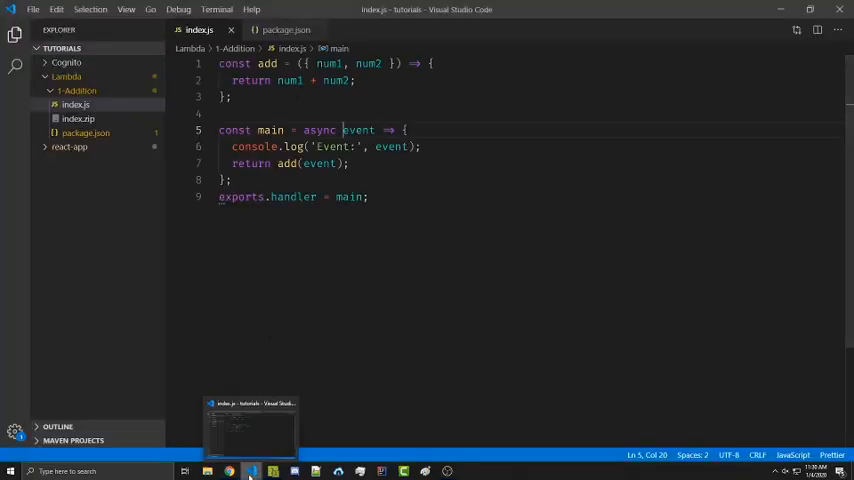